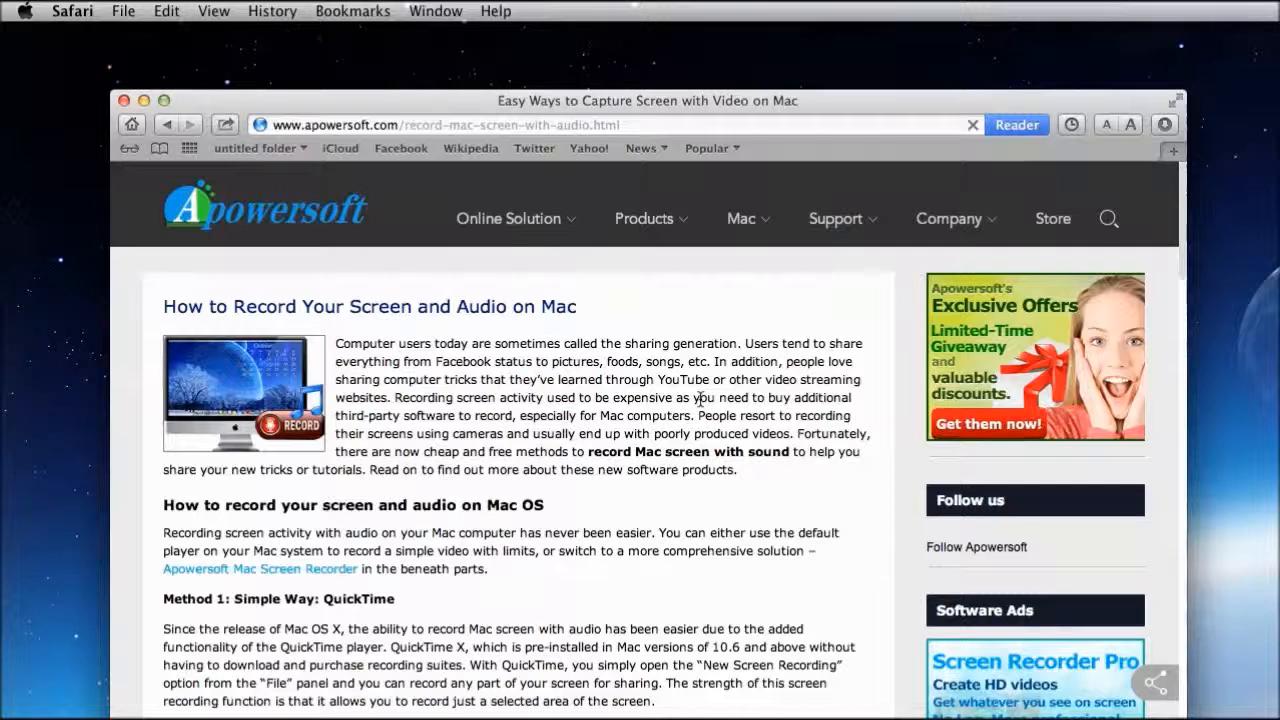
In the mouse cursor settings, make the right-click animation yellow and set hot spot size to 13
{"action": "scroll", "scroll_direction": "down", "scroll_amount": 3}
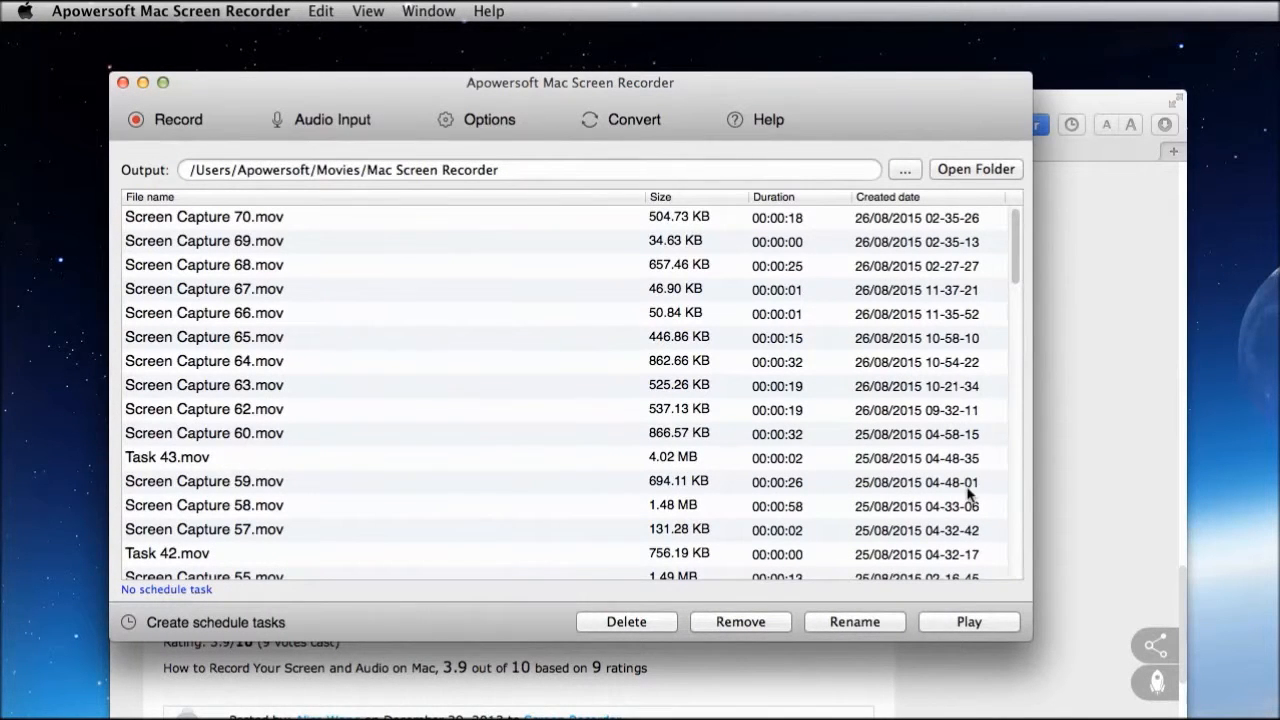
{"action": "left_click", "coordinate": [488, 120]}
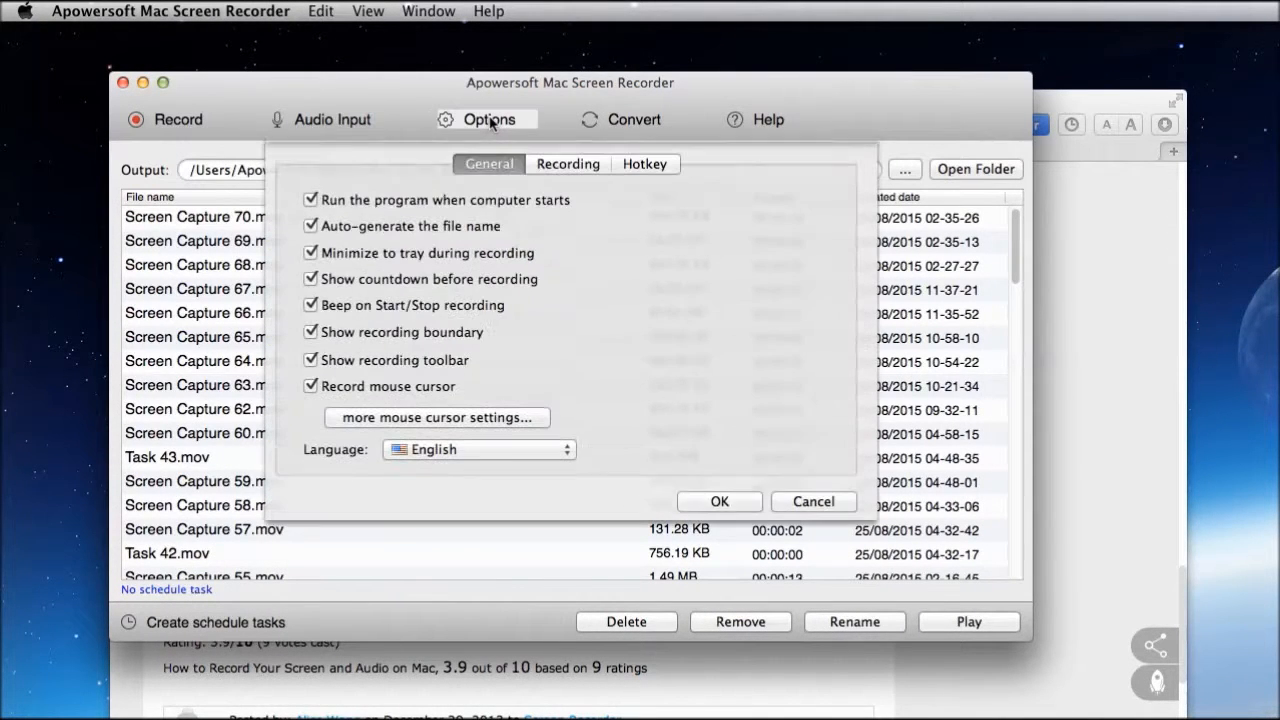
{"action": "mouse_move", "coordinate": [424, 456]}
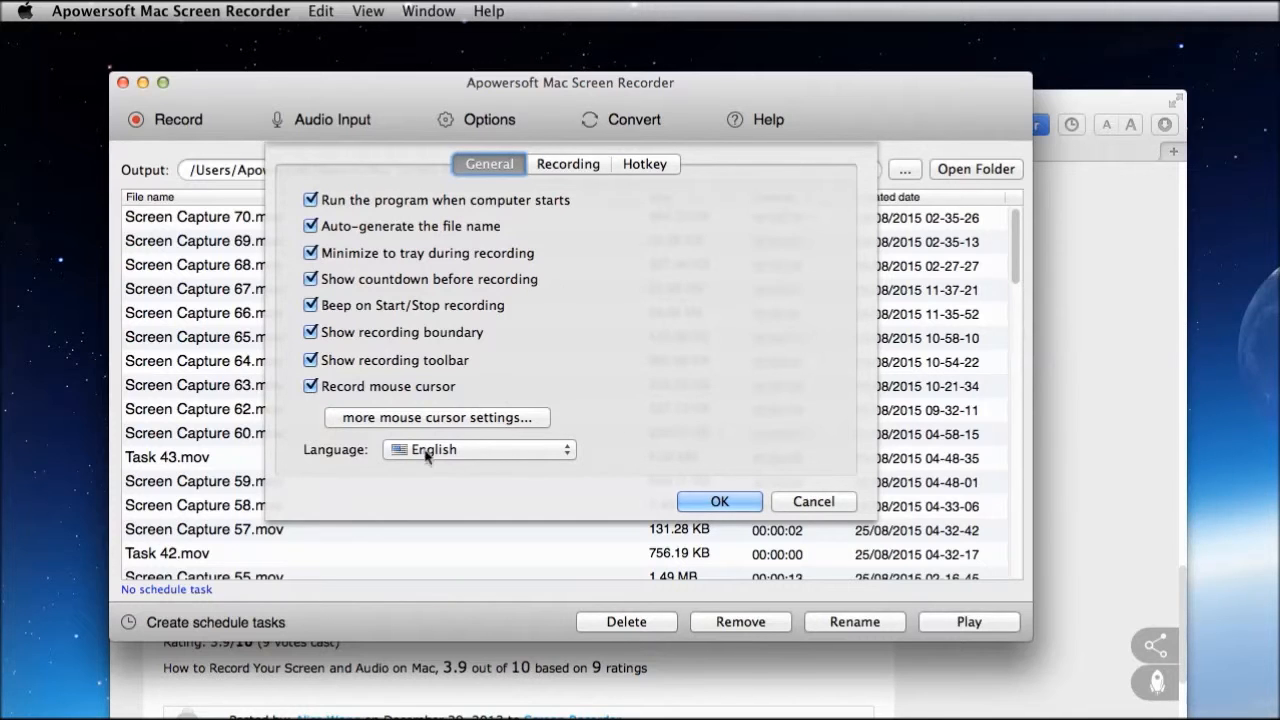
{"action": "left_click", "coordinate": [436, 418]}
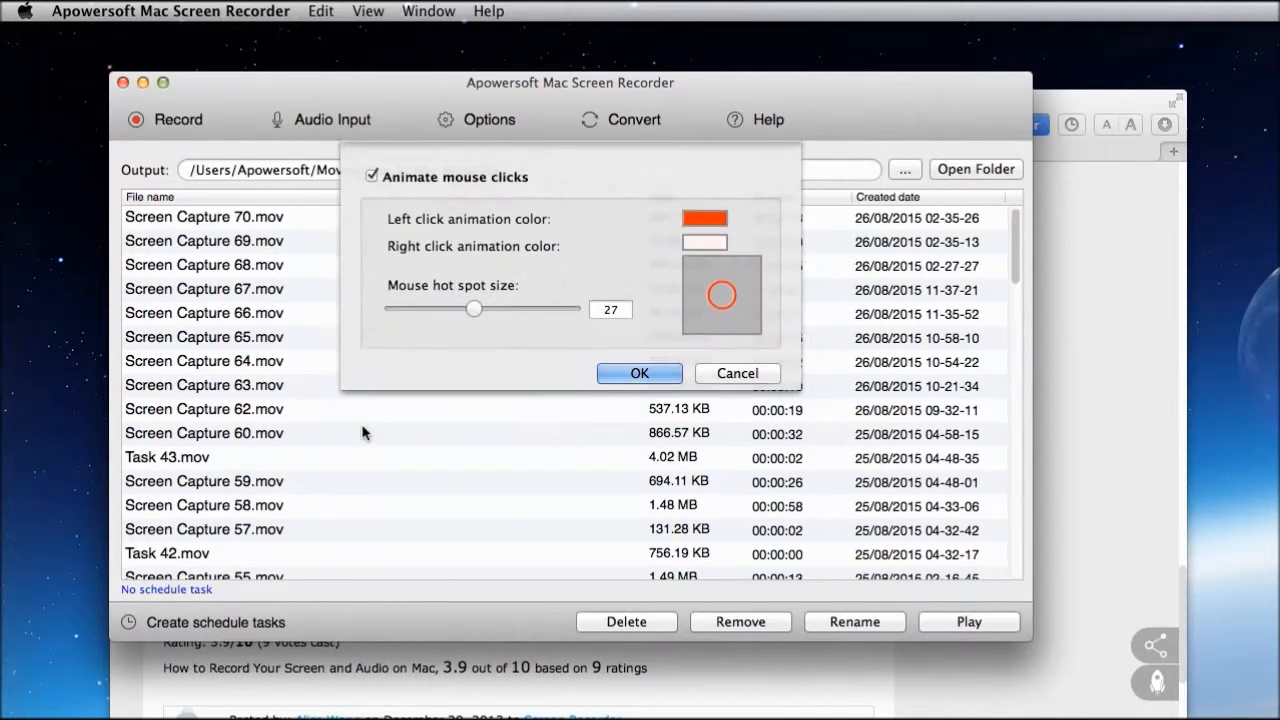
{"action": "left_click", "coordinate": [704, 242]}
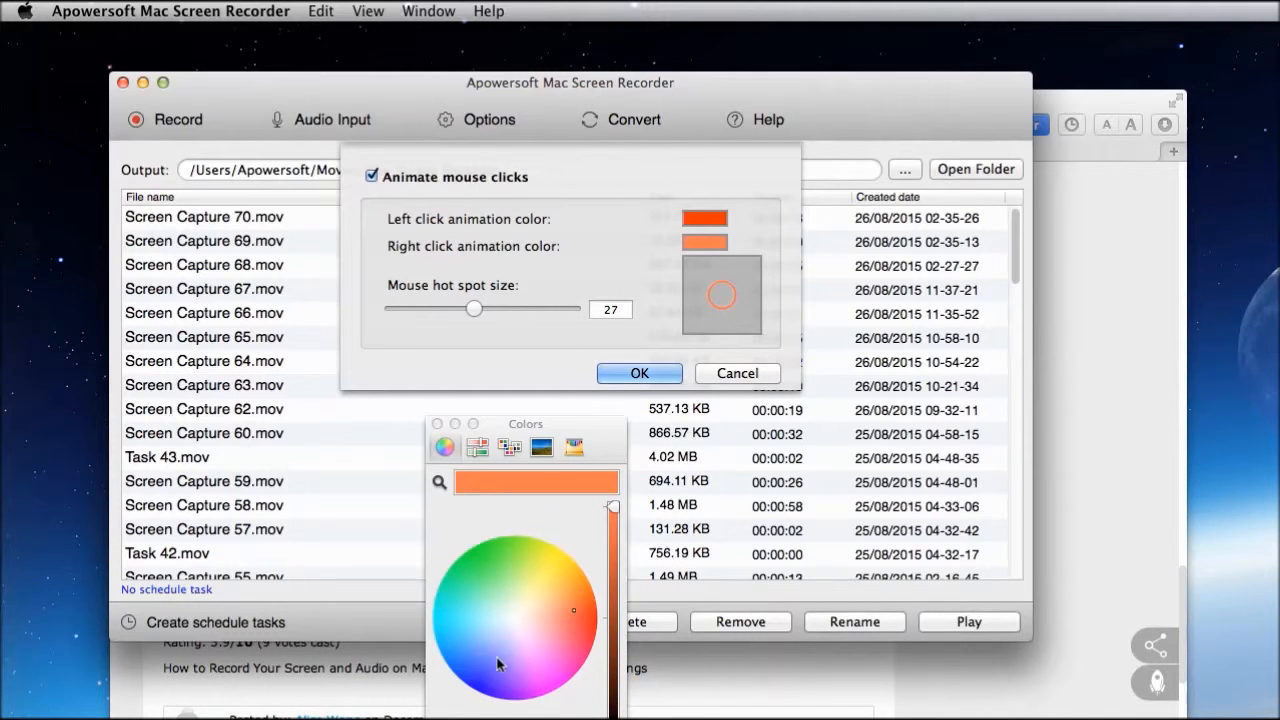
{"action": "left_click", "coordinate": [542, 564]}
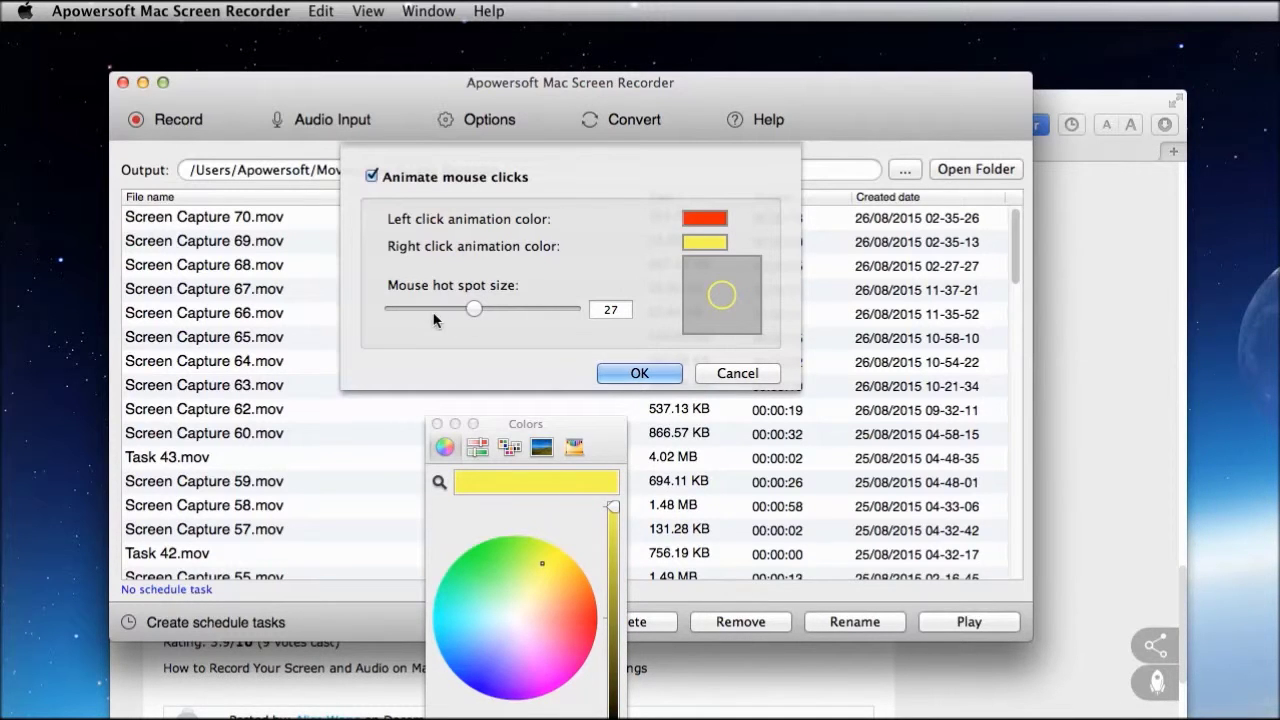
{"action": "left_click_drag", "start_coordinate": [474, 308], "coordinate": [432, 308]}
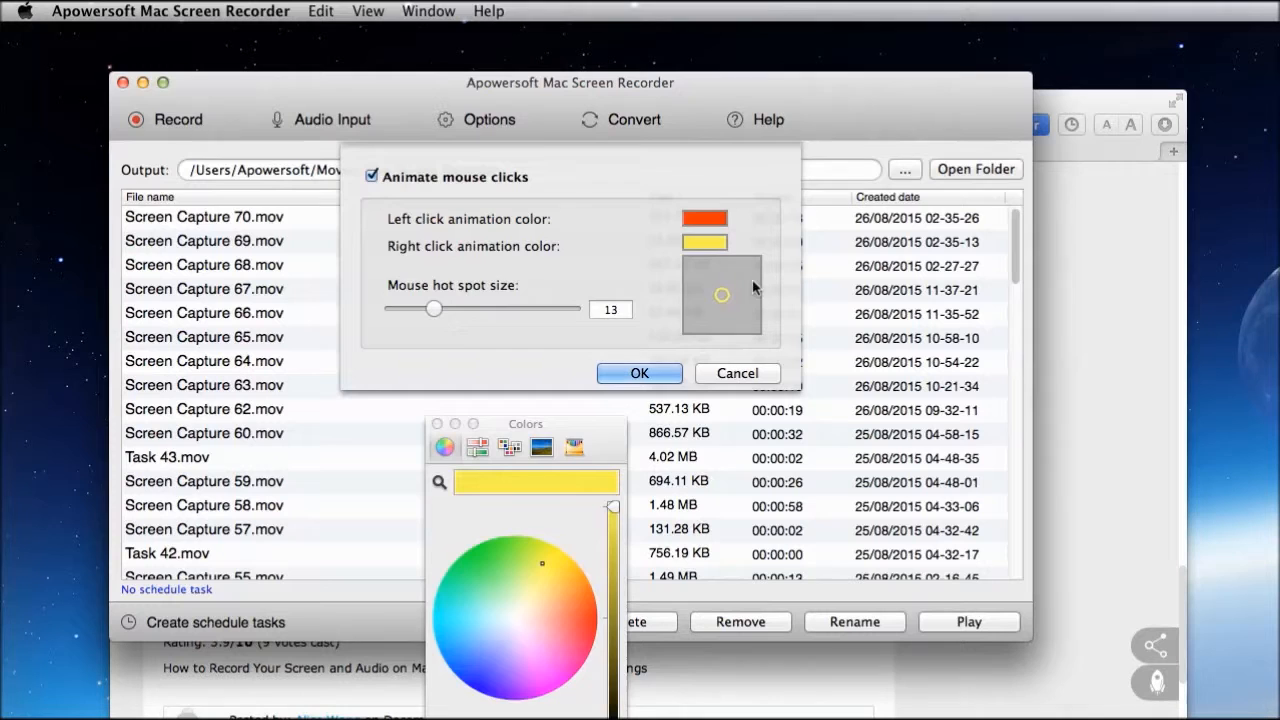
{"action": "left_click", "coordinate": [640, 372]}
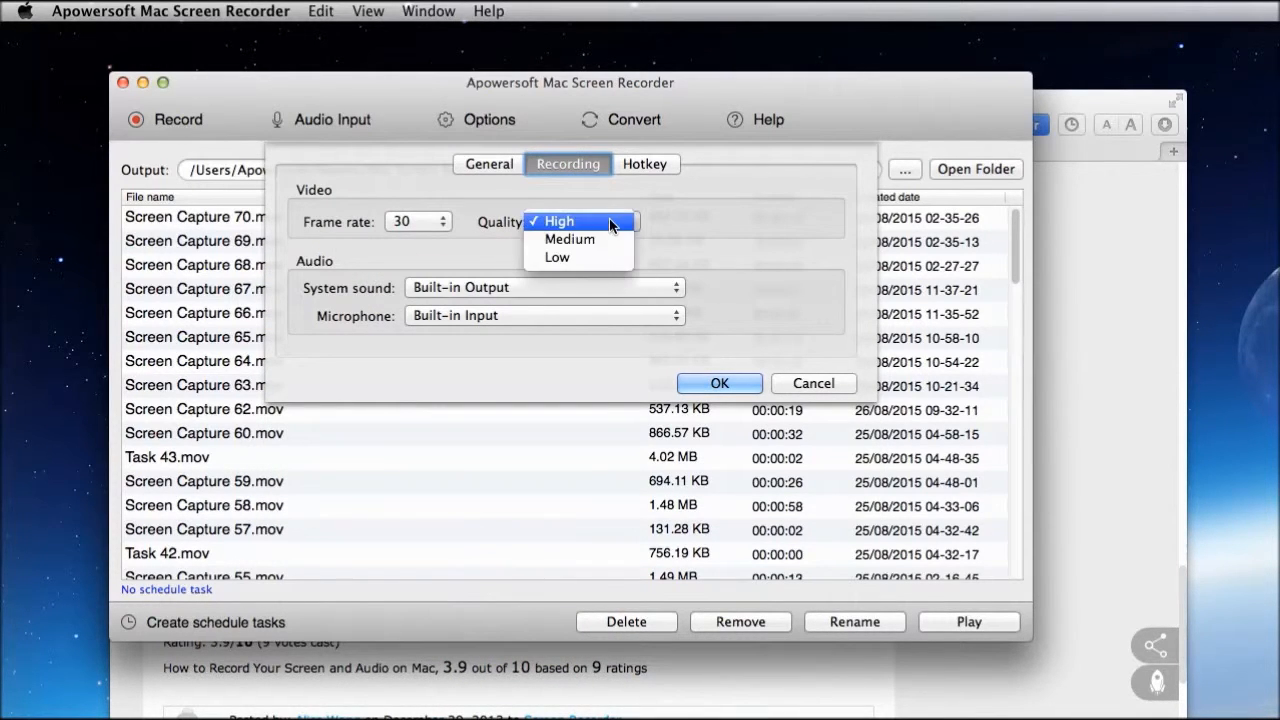
Keep recording quality High, review the hotkeys, close Options and keep System sound as audio input
{"action": "left_click", "coordinate": [558, 220]}
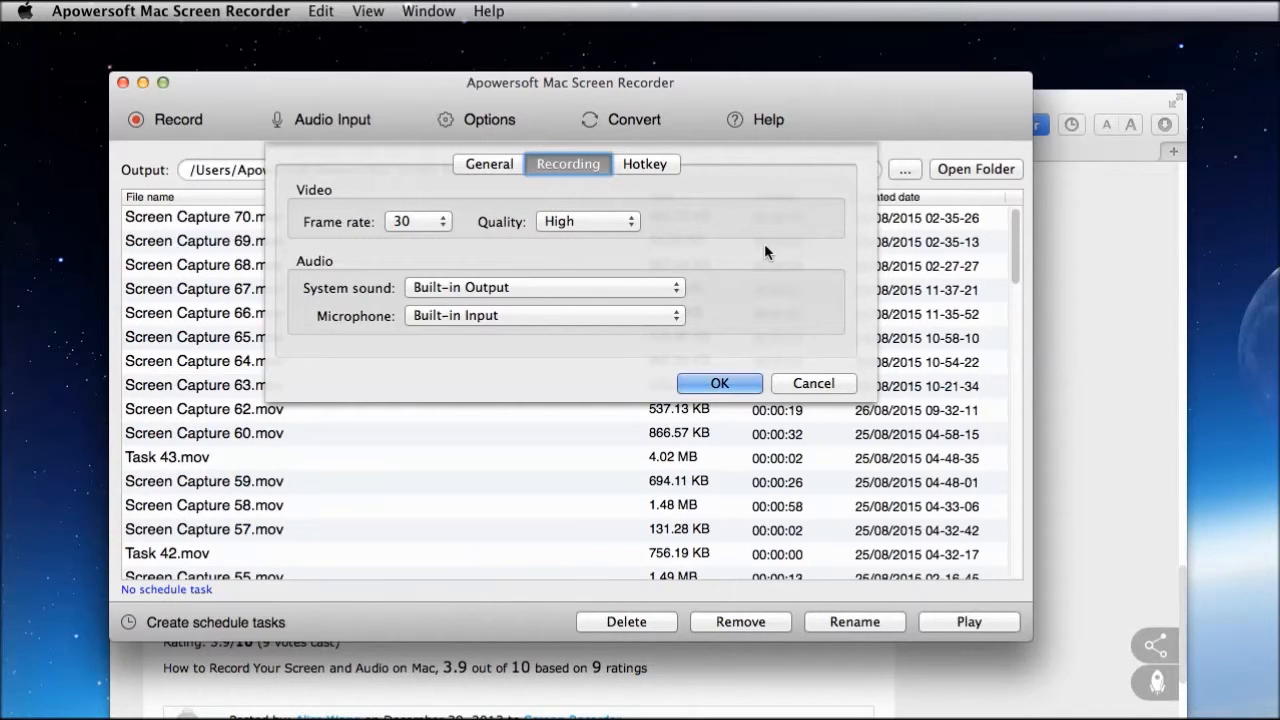
{"action": "left_click", "coordinate": [644, 164]}
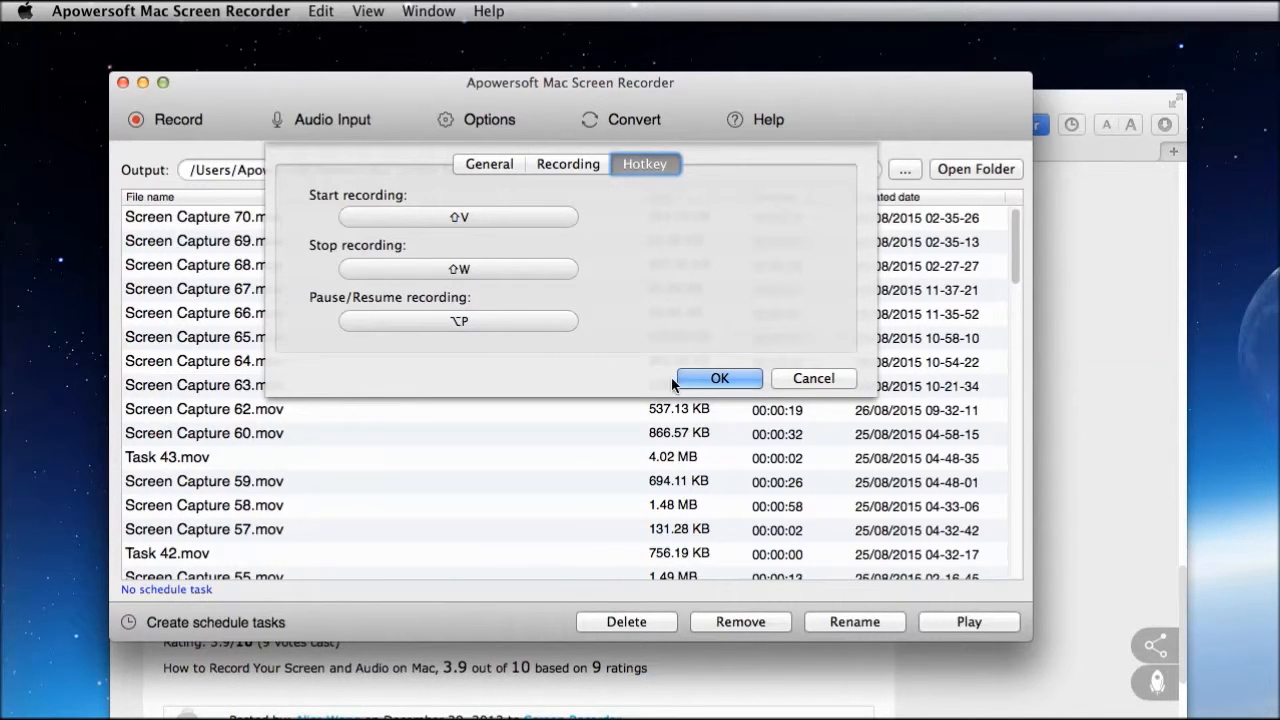
{"action": "left_click", "coordinate": [332, 120]}
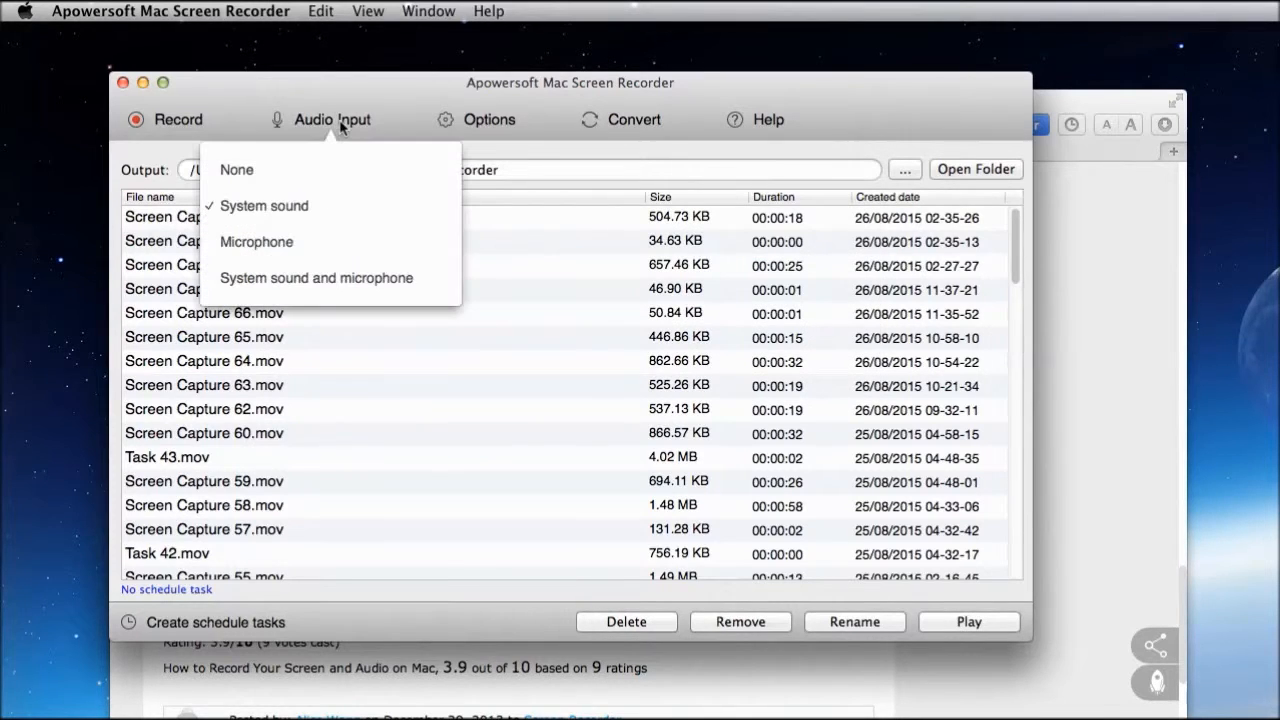
{"action": "mouse_move", "coordinate": [346, 204]}
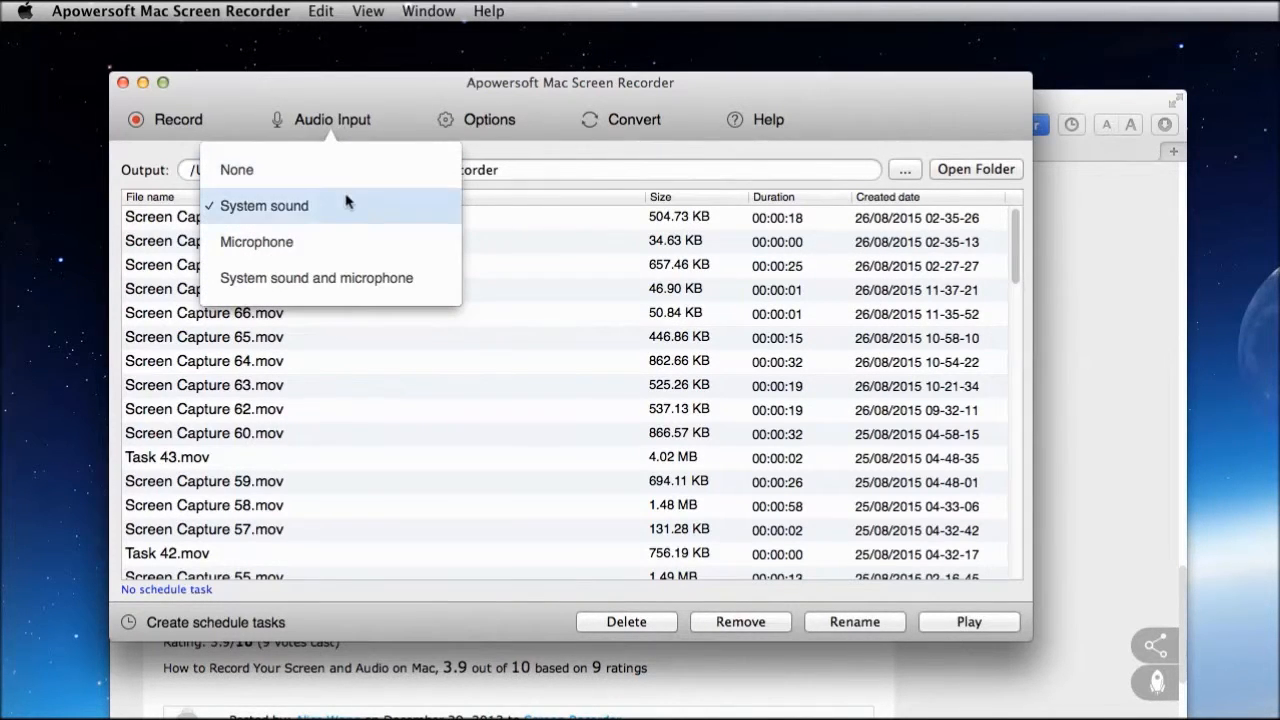
{"action": "mouse_move", "coordinate": [268, 212]}
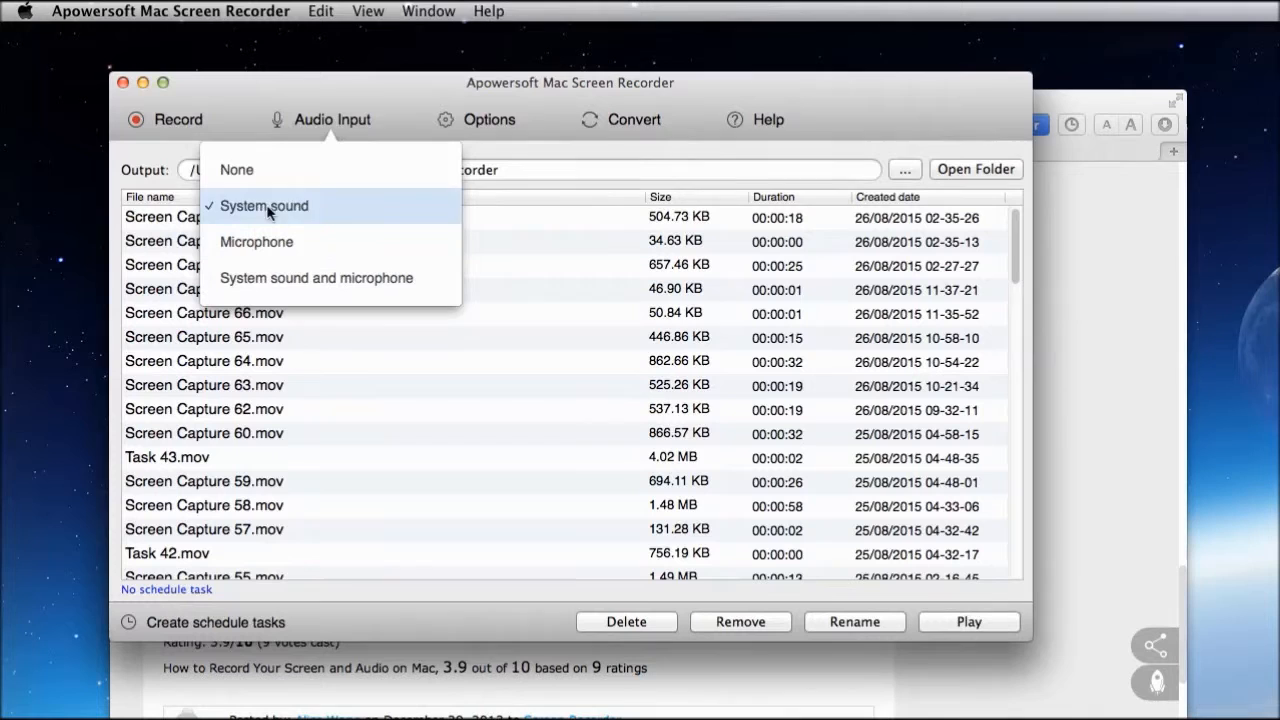
{"action": "left_click", "coordinate": [264, 204]}
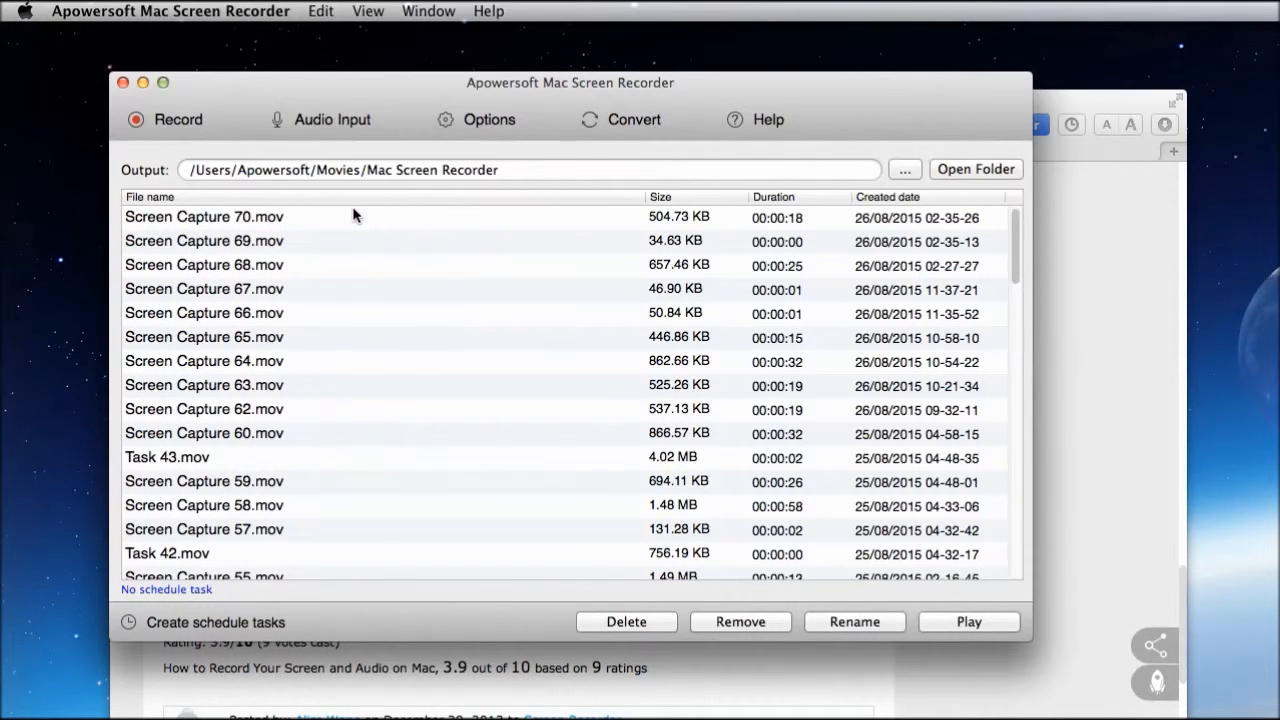
Choose Region recording and draw a 752x420 selection around the cat video
{"action": "left_click", "coordinate": [178, 120]}
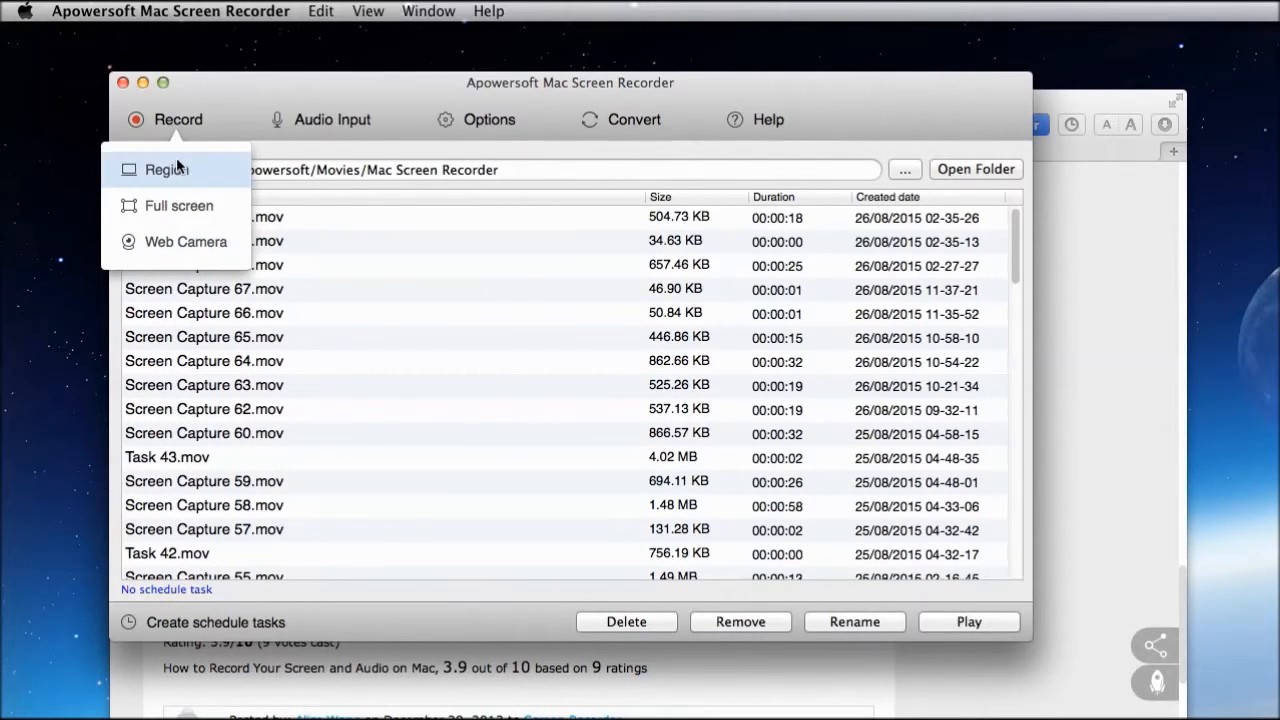
{"action": "mouse_move", "coordinate": [184, 240]}
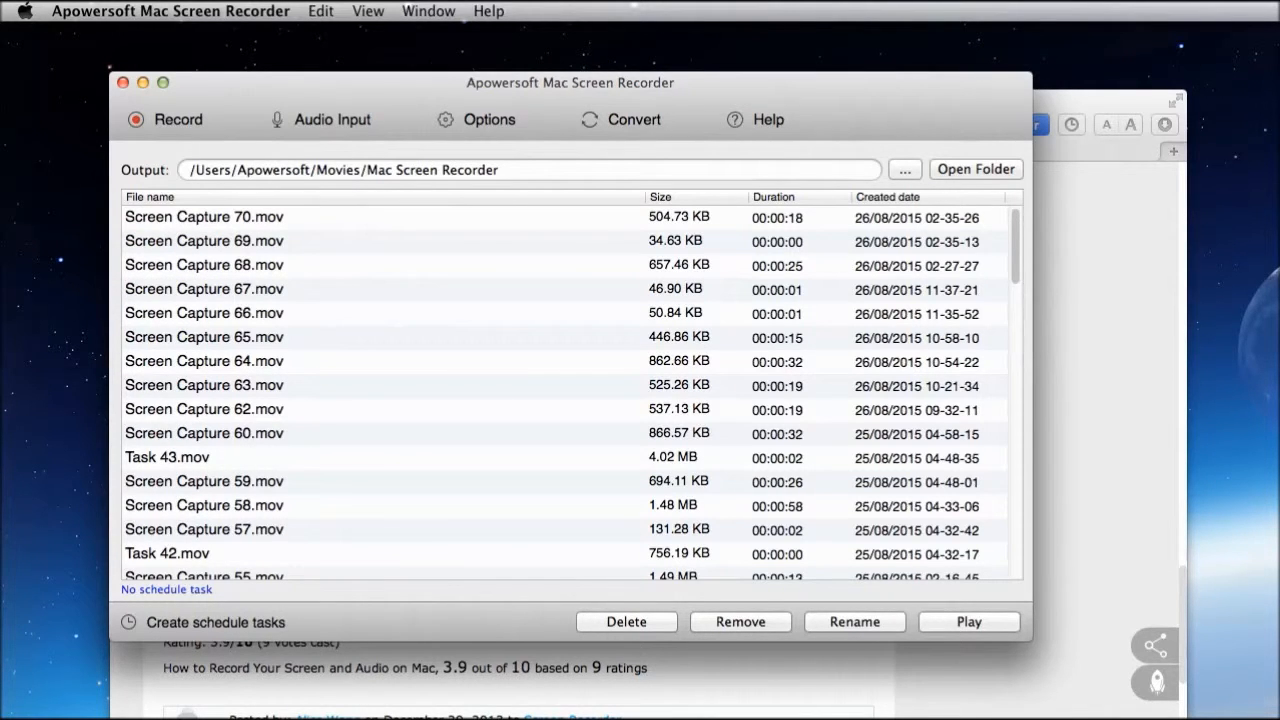
{"action": "left_click", "coordinate": [968, 620]}
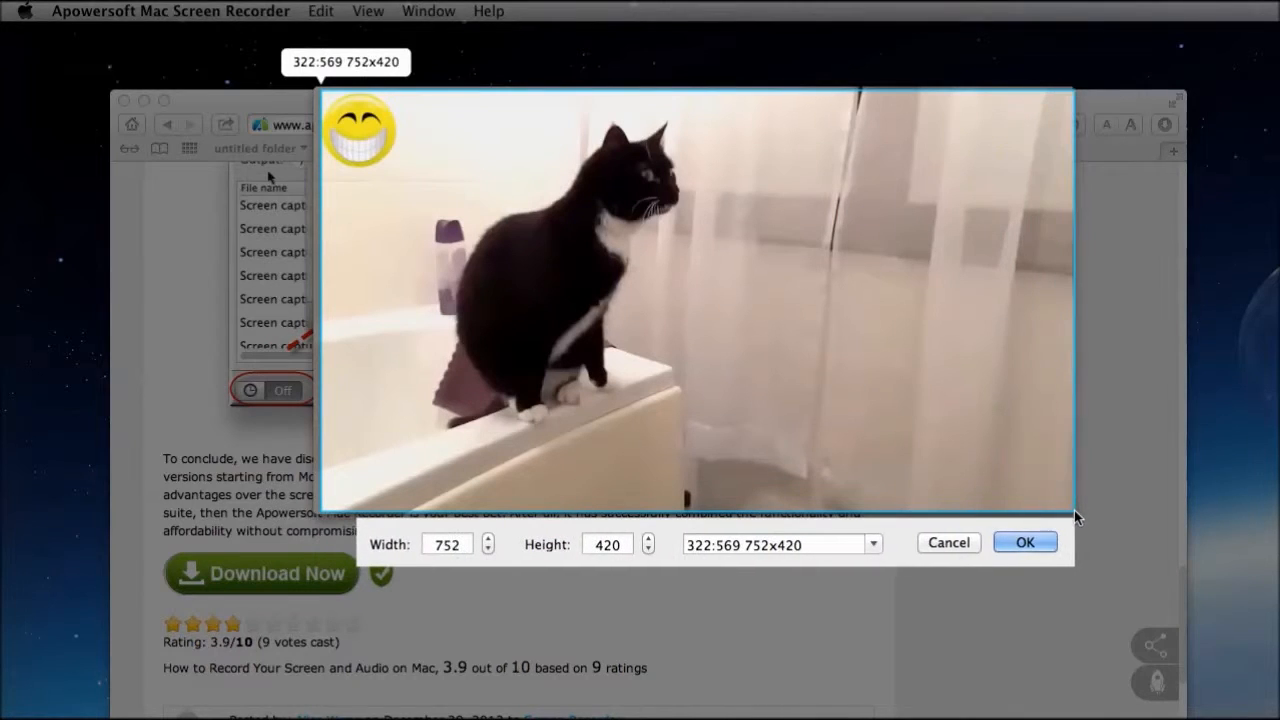
Record the region for 21 seconds as Screen Capture 71.mov and play it back in QuickTime
{"action": "left_click", "coordinate": [1024, 540]}
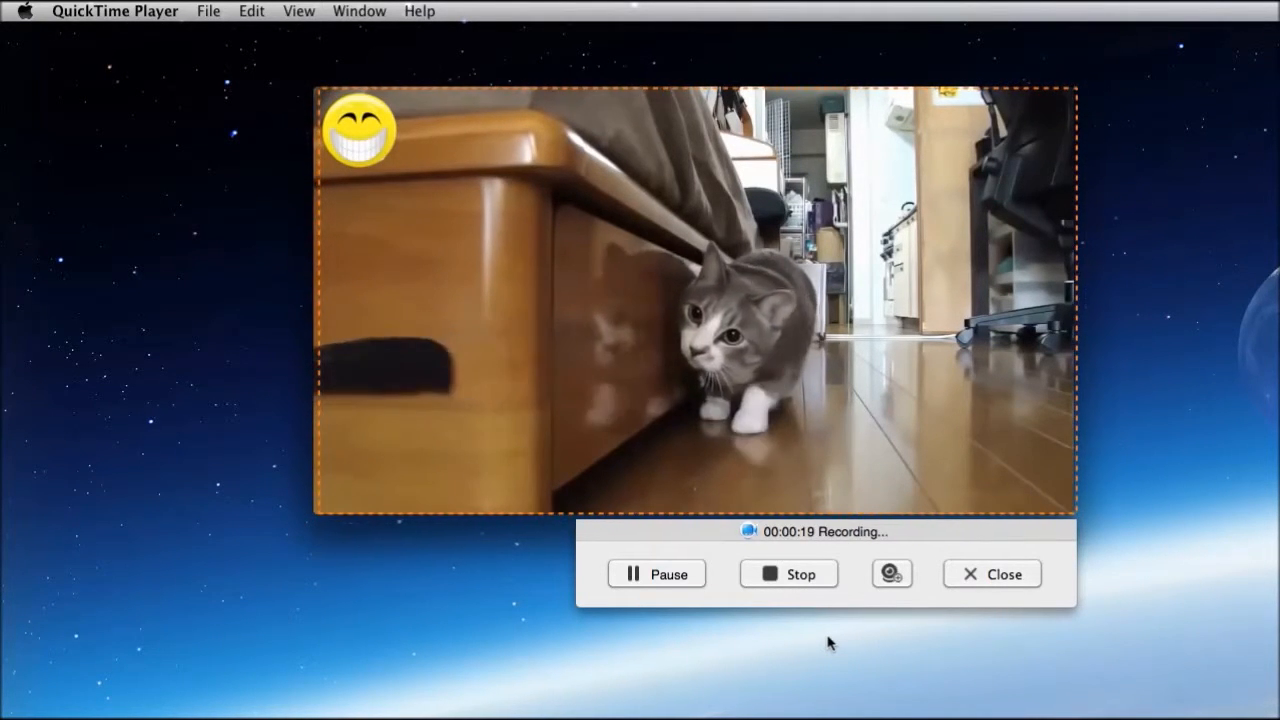
{"action": "left_click", "coordinate": [788, 572]}
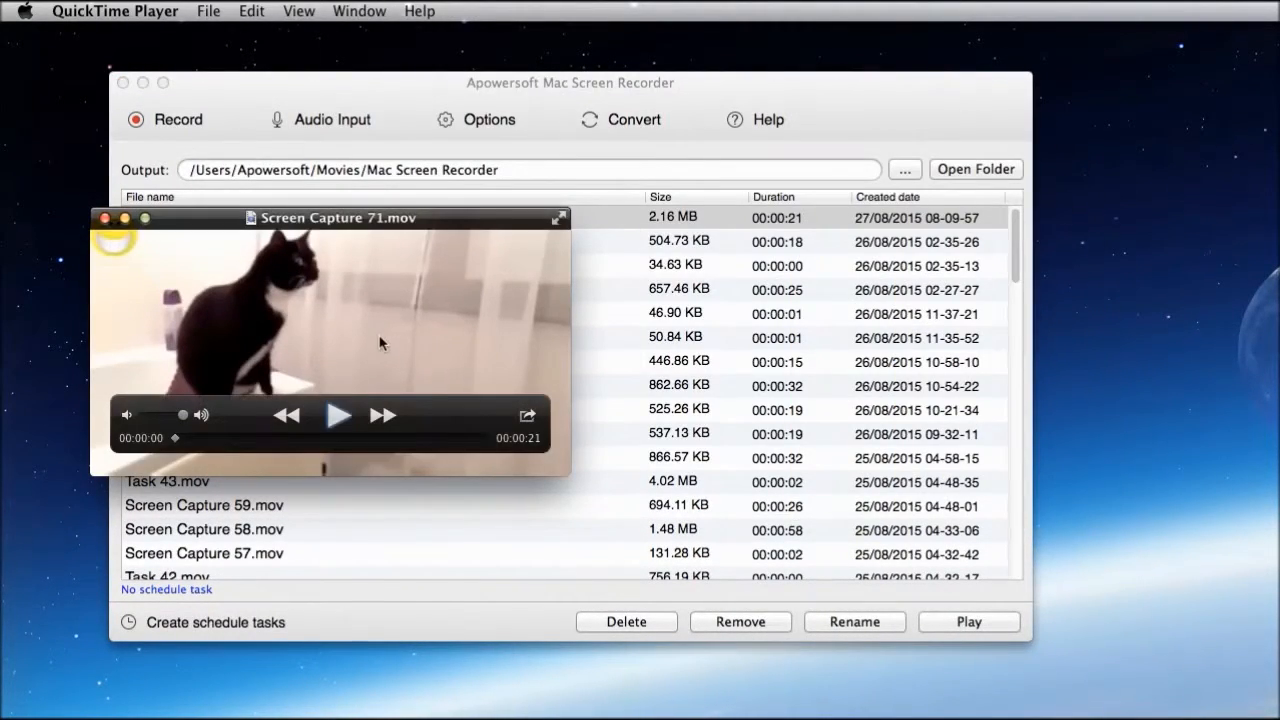
{"action": "left_click_drag", "start_coordinate": [338, 216], "coordinate": [664, 180]}
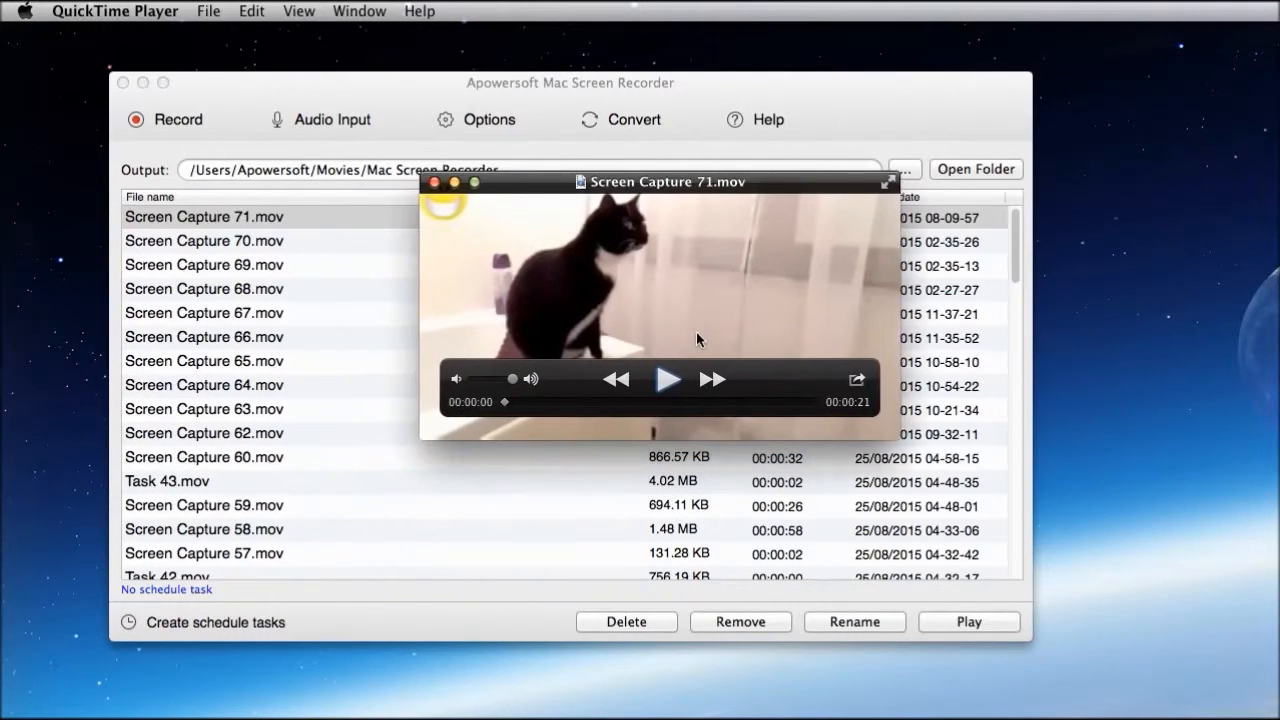
{"action": "left_click", "coordinate": [668, 378]}
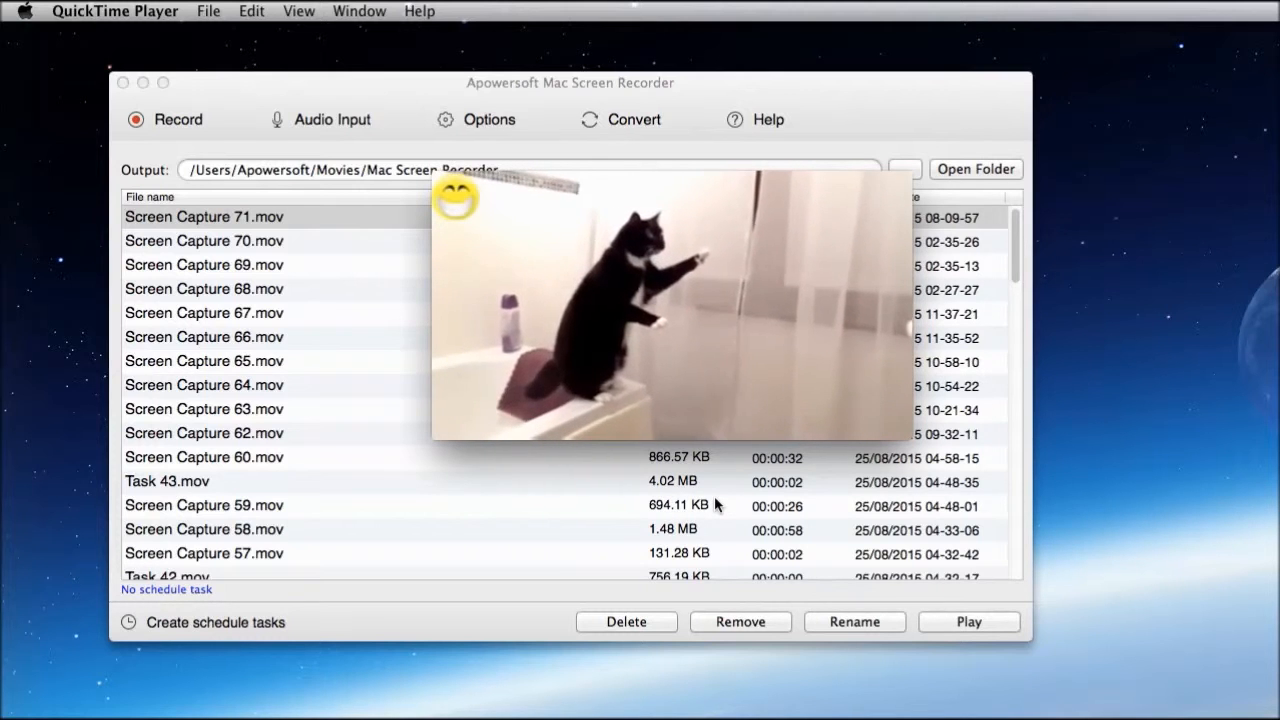
{"action": "left_click", "coordinate": [968, 620]}
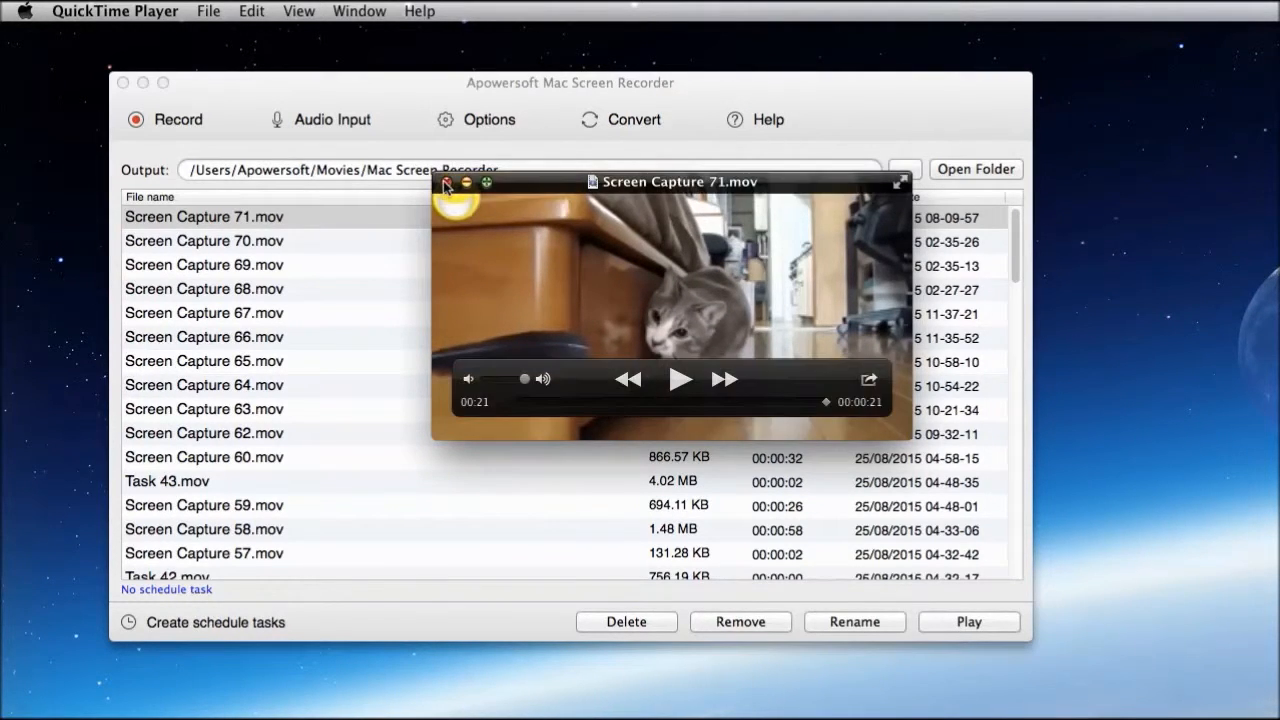
Send Screen Capture 71.mov to the converter and choose 'to AVI – Same as source'
{"action": "left_click", "coordinate": [446, 182]}
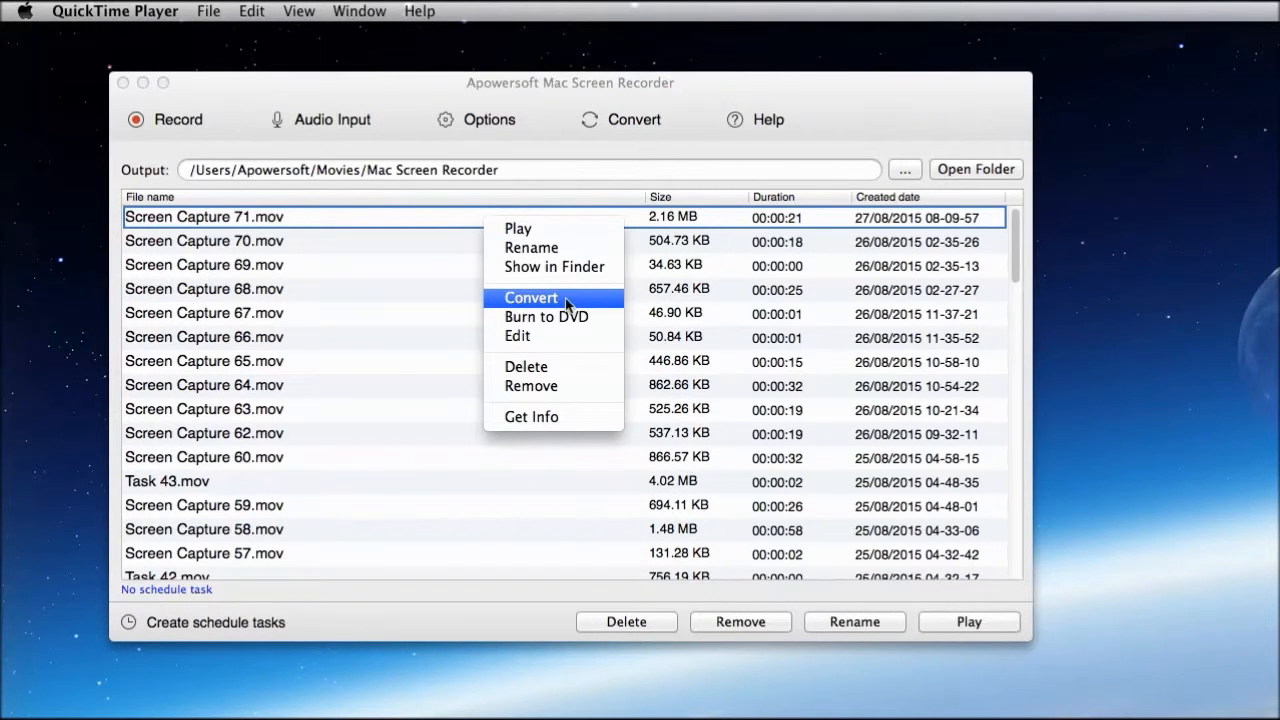
{"action": "left_click", "coordinate": [532, 298]}
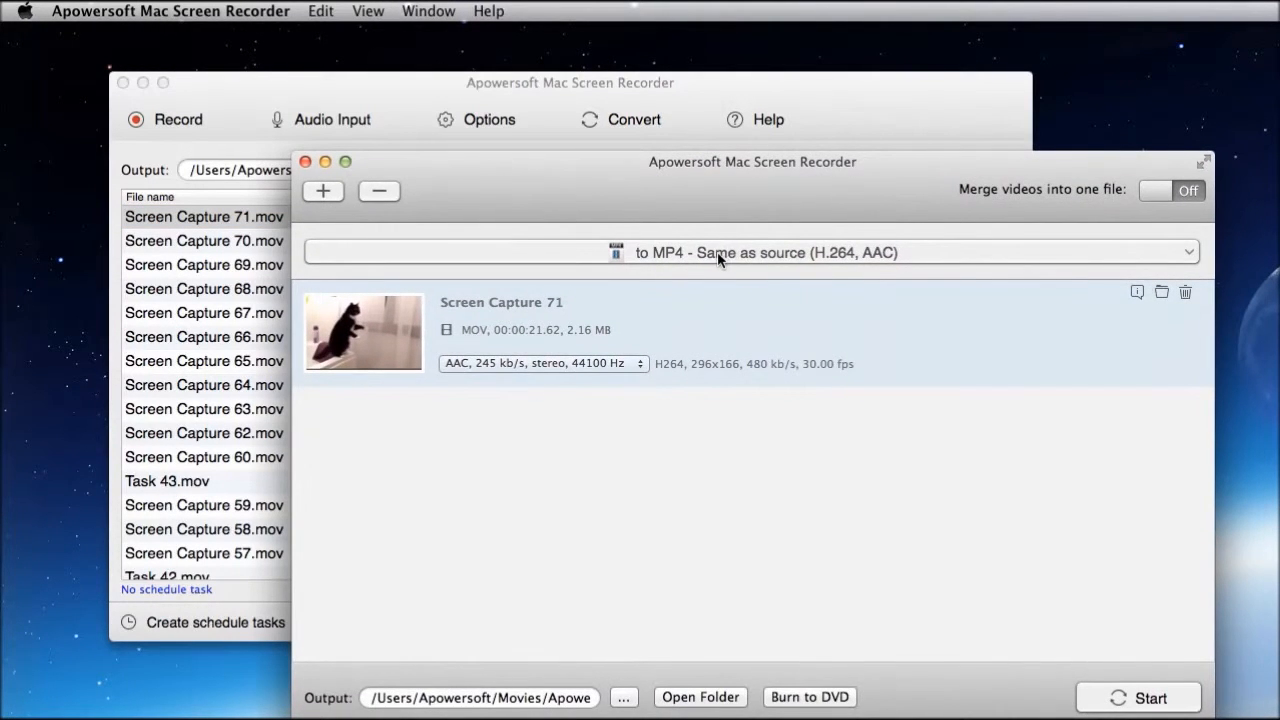
{"action": "left_click", "coordinate": [750, 252]}
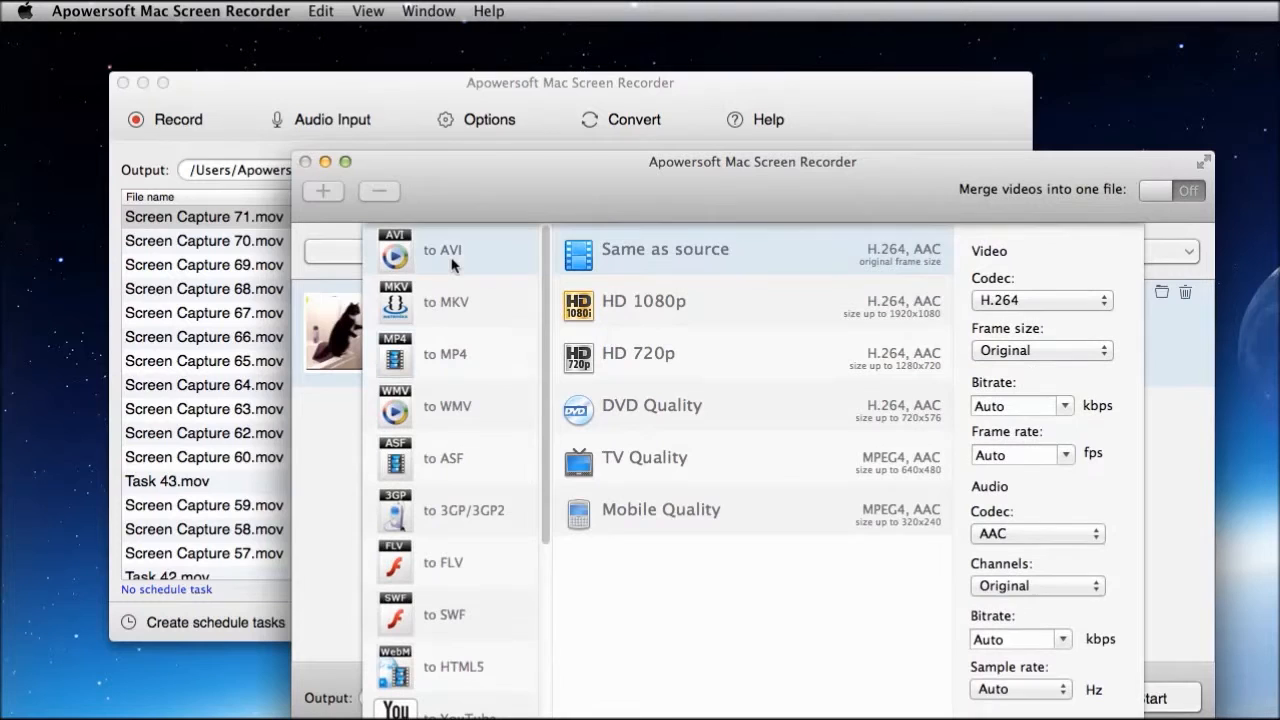
{"action": "scroll", "scroll_direction": "down", "scroll_amount": 3}
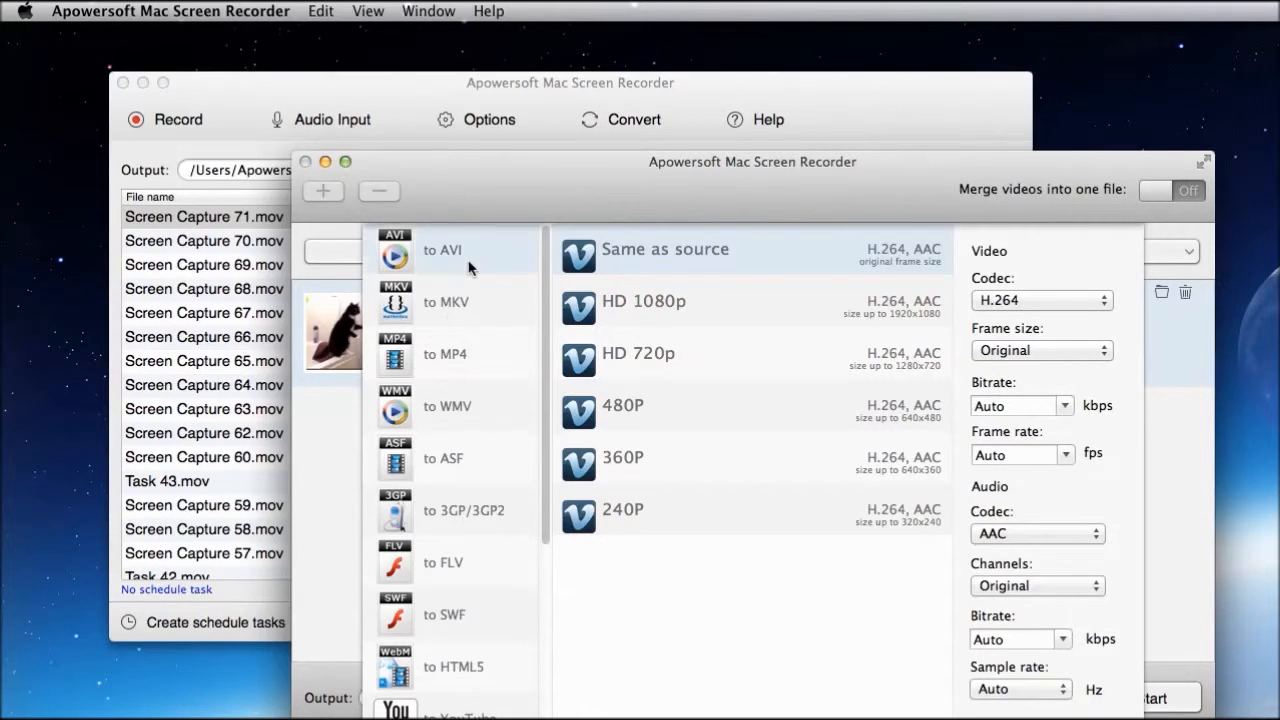
{"action": "left_click", "coordinate": [442, 248]}
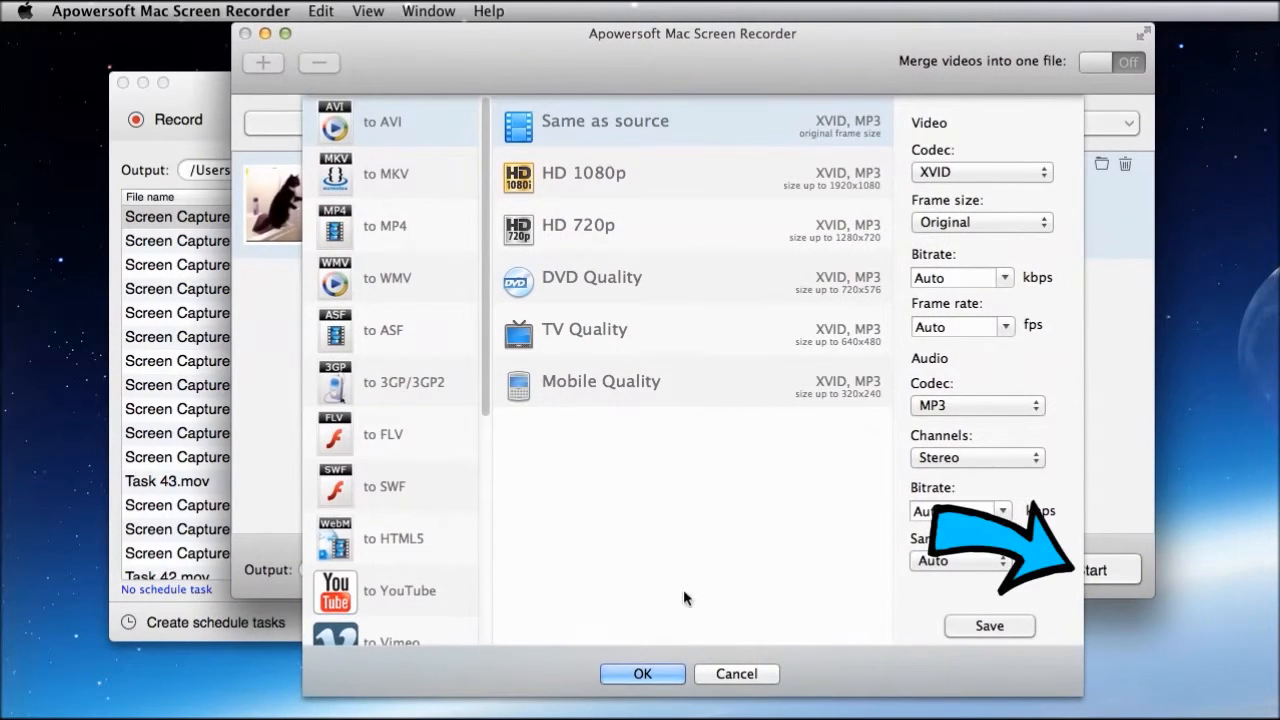
Confirm the AVI settings and run the conversion until the task finishes
{"action": "left_click", "coordinate": [642, 672]}
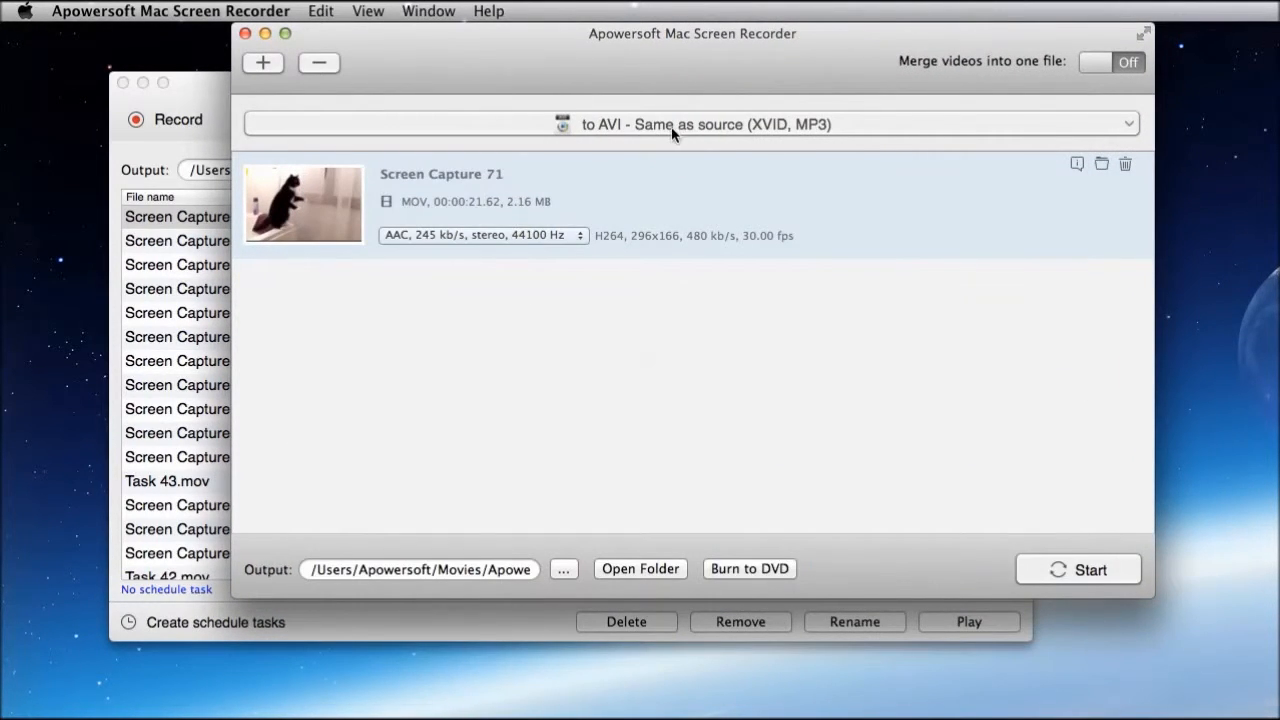
{"action": "left_click", "coordinate": [1078, 568]}
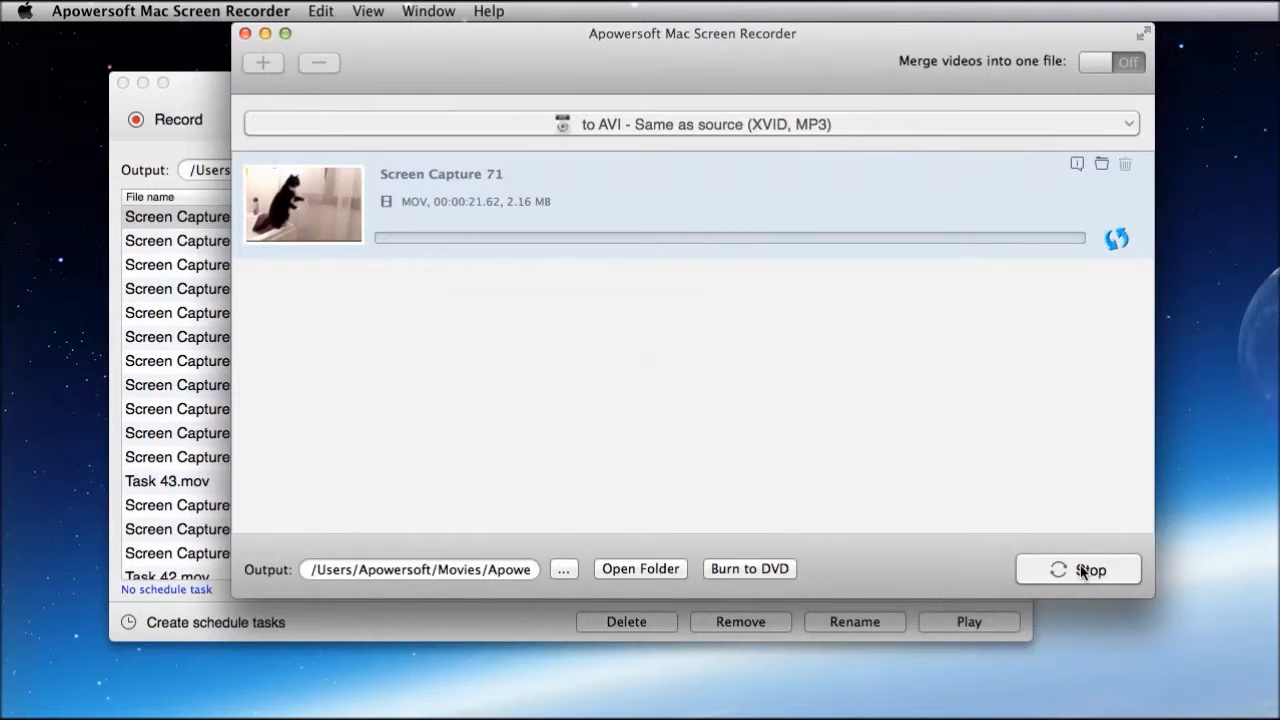
{"action": "left_click", "coordinate": [1078, 568]}
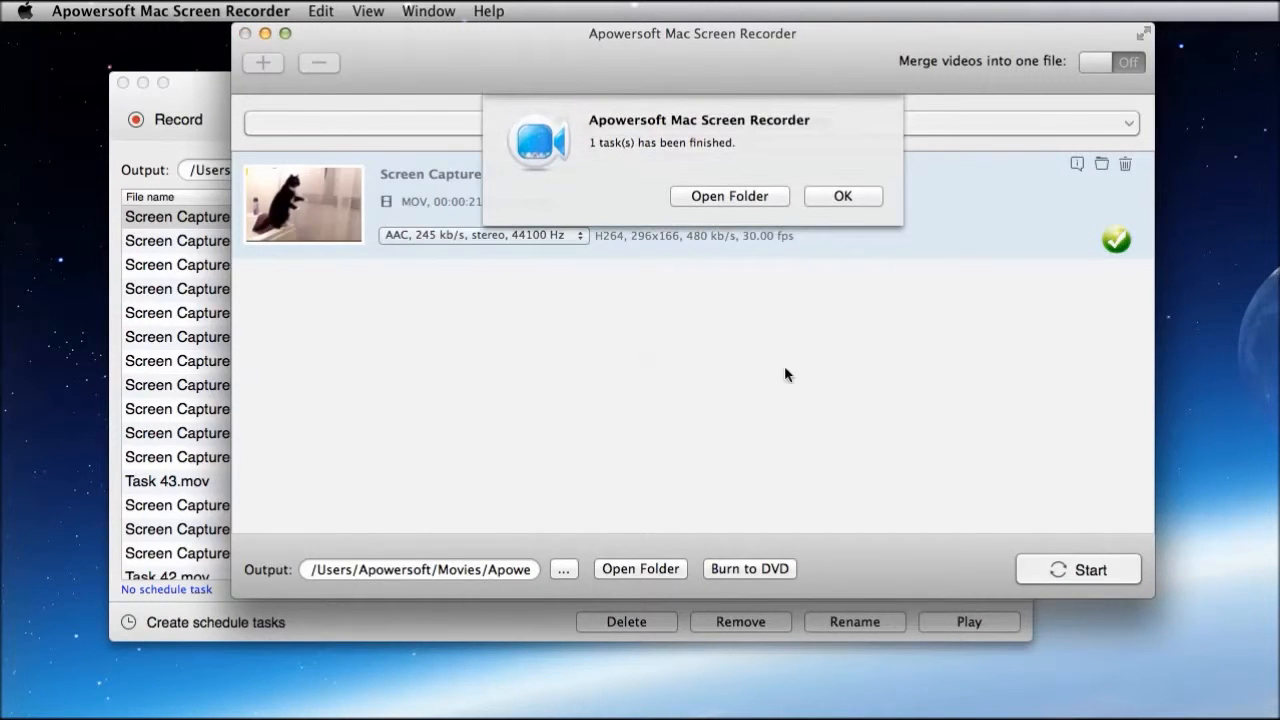
Play Screen Capture 71.avi from the output folder in VLC, then close the folder and converter windows
{"action": "left_click", "coordinate": [728, 196]}
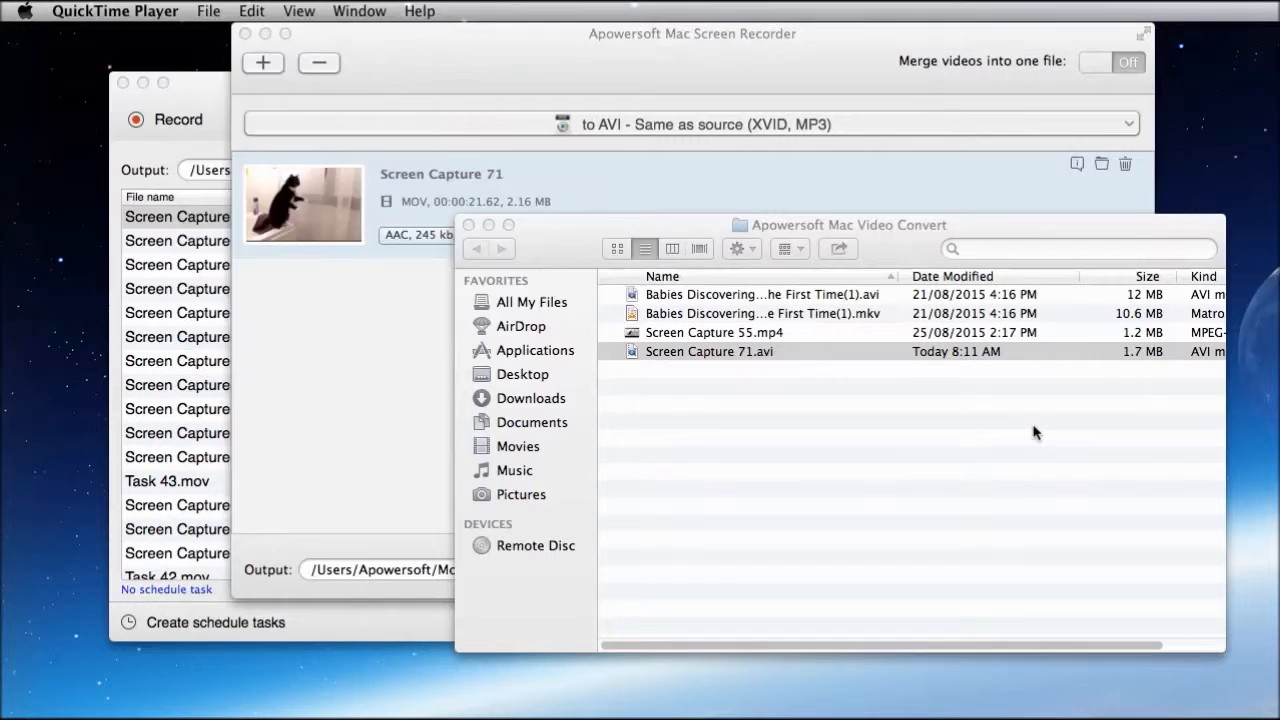
{"action": "double_click", "coordinate": [708, 352]}
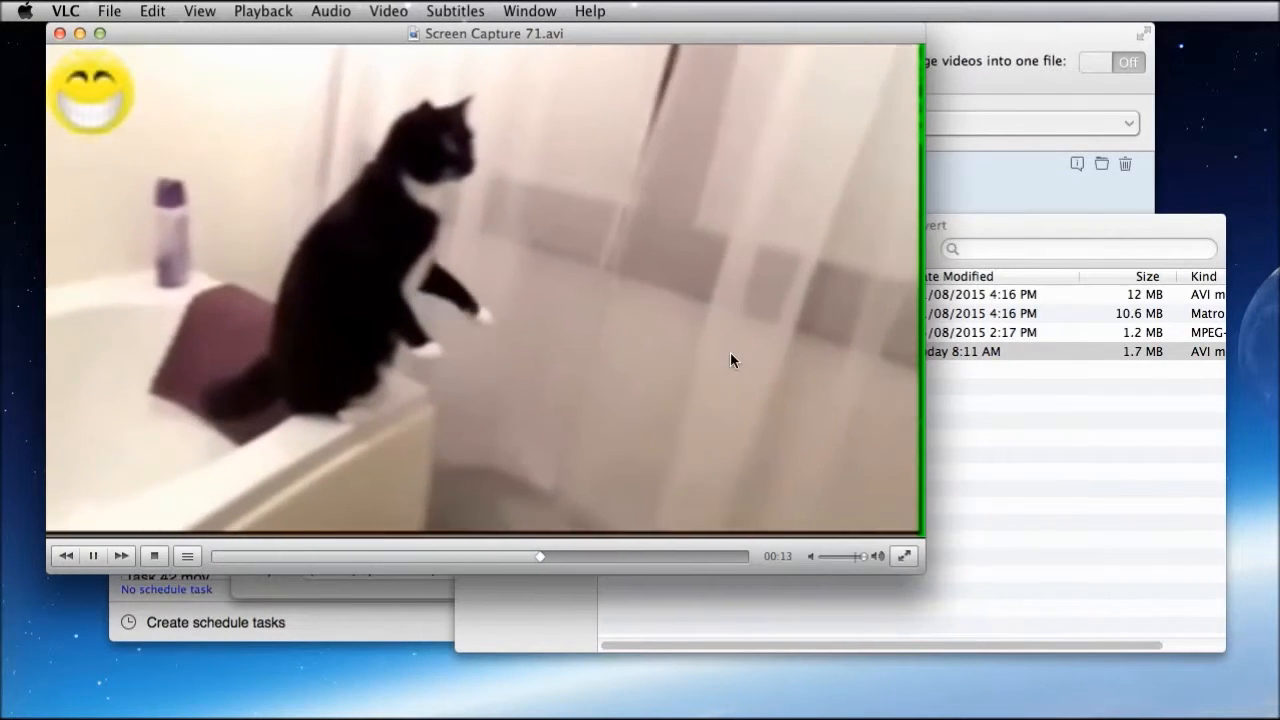
{"action": "left_click_drag", "start_coordinate": [540, 556], "coordinate": [730, 556]}
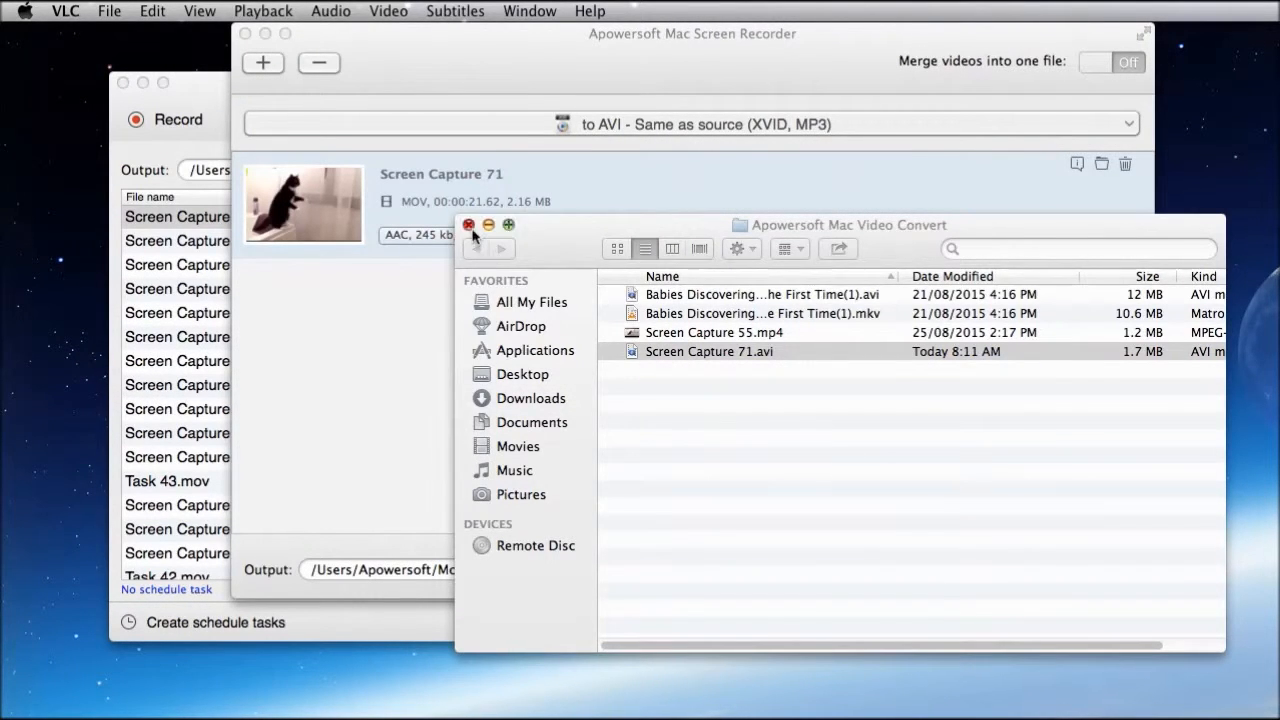
{"action": "left_click", "coordinate": [468, 224]}
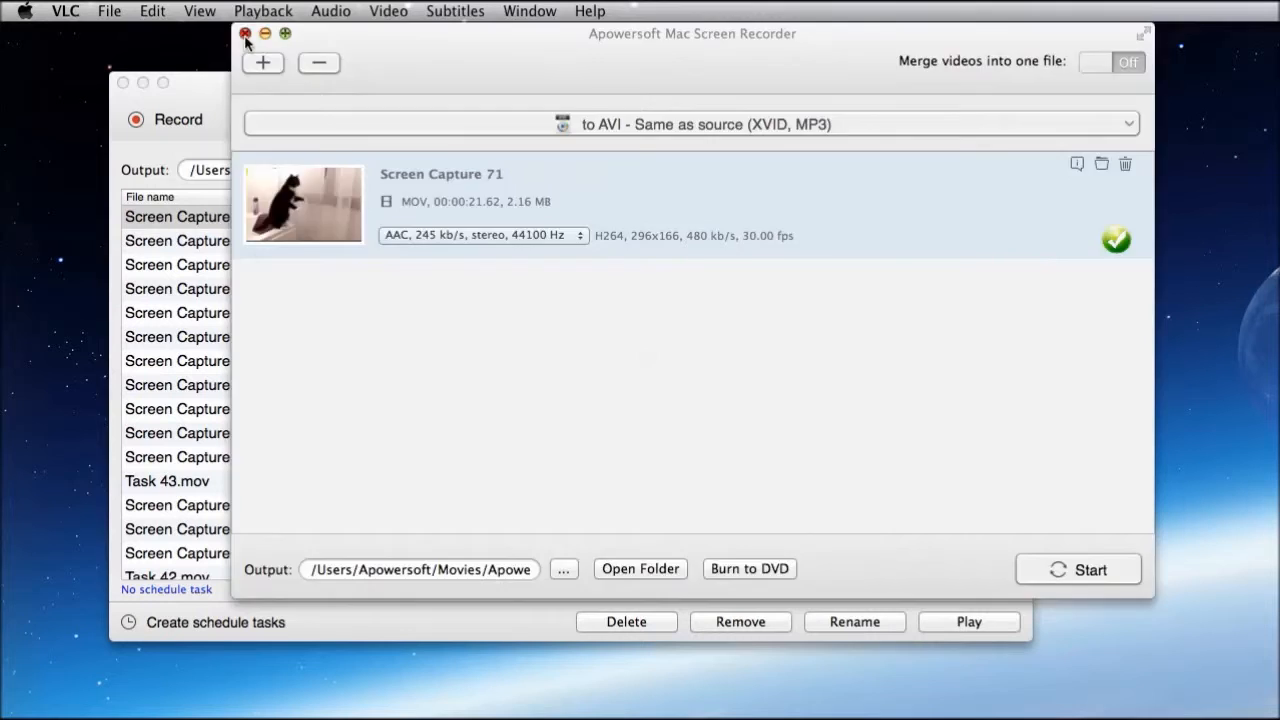
{"action": "left_click", "coordinate": [244, 32]}
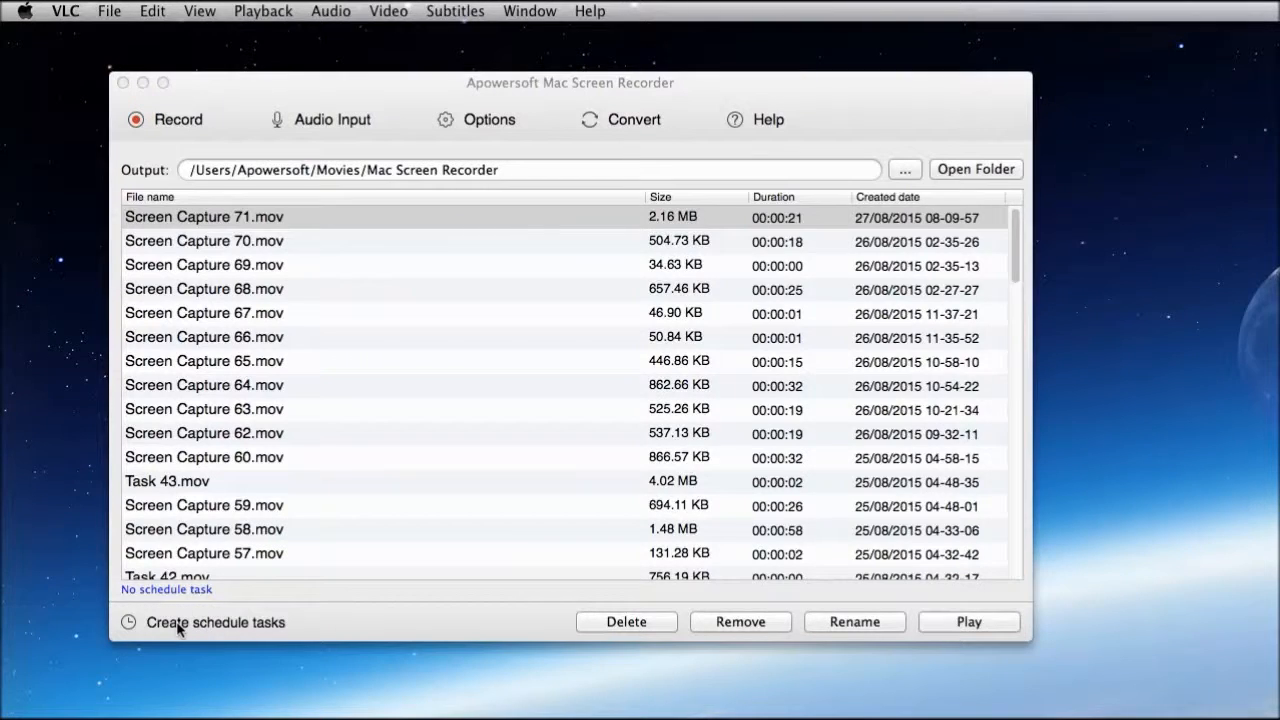
Set up a daily schedule task with 00:10:00 duration and repeat recording 3 times
{"action": "left_click", "coordinate": [216, 622]}
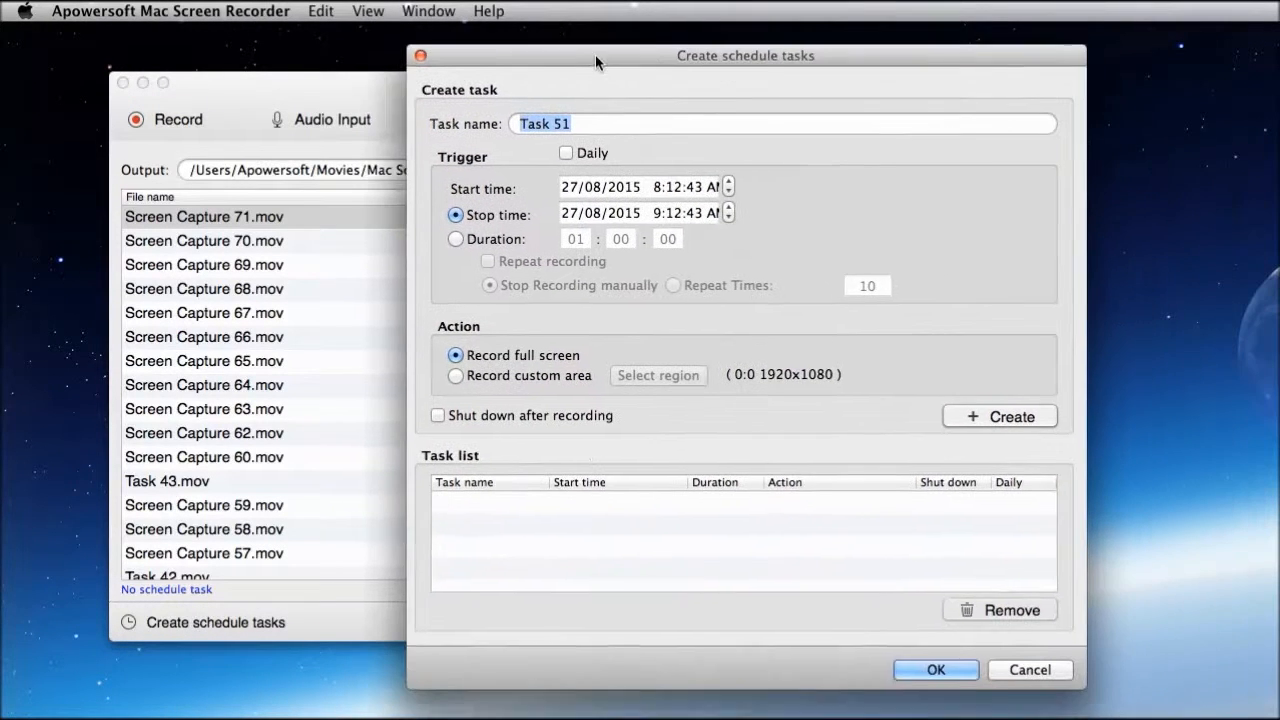
{"action": "left_click", "coordinate": [566, 152]}
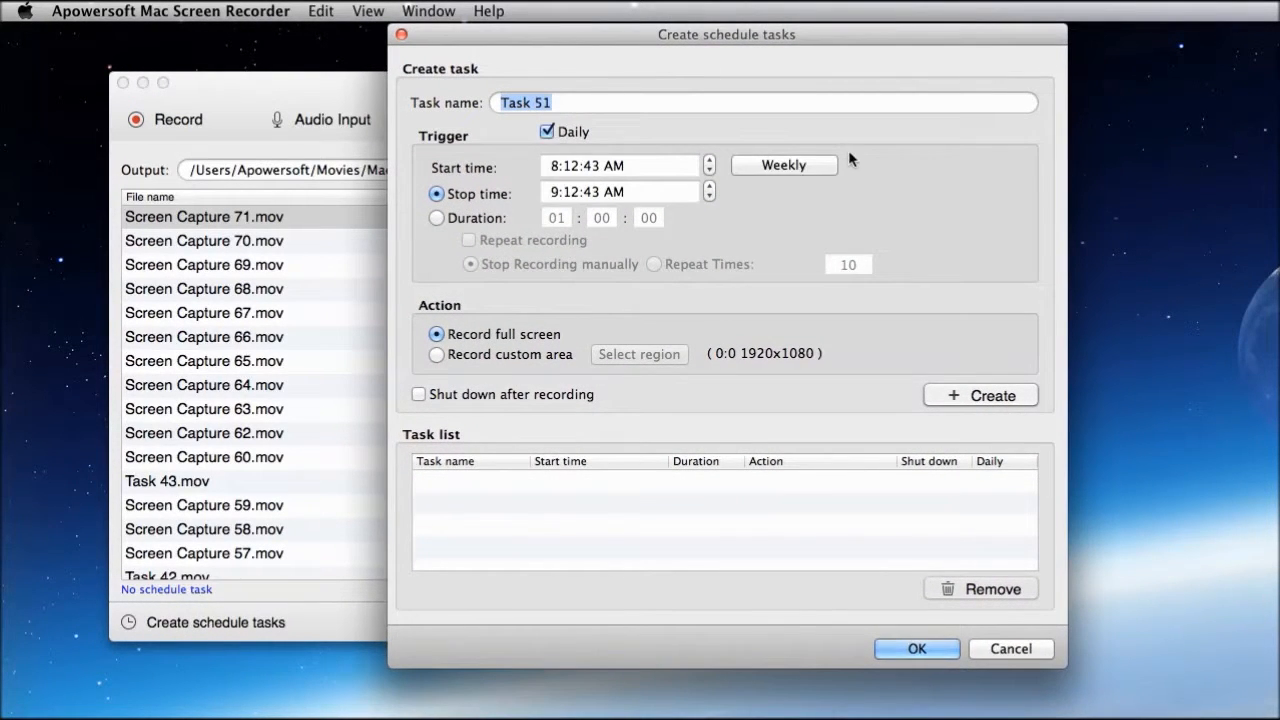
{"action": "left_click", "coordinate": [436, 218]}
{"action": "type", "text": "10"}
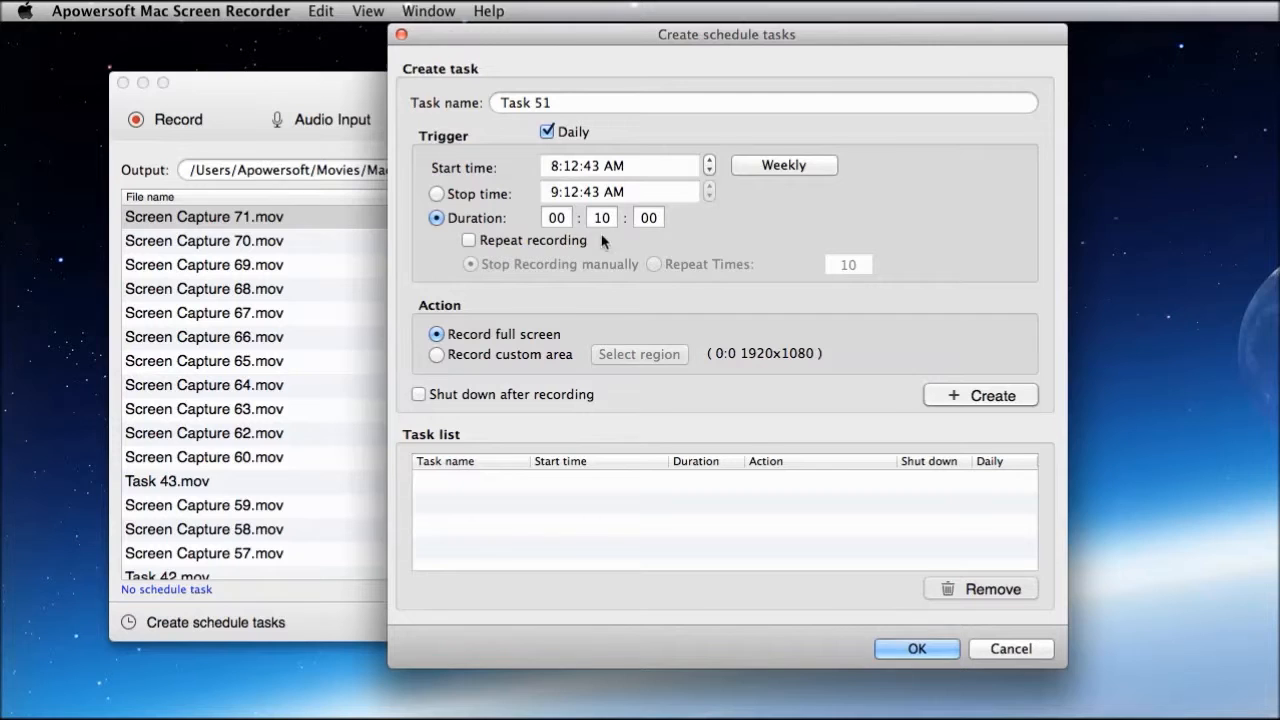
{"action": "left_click", "coordinate": [468, 240]}
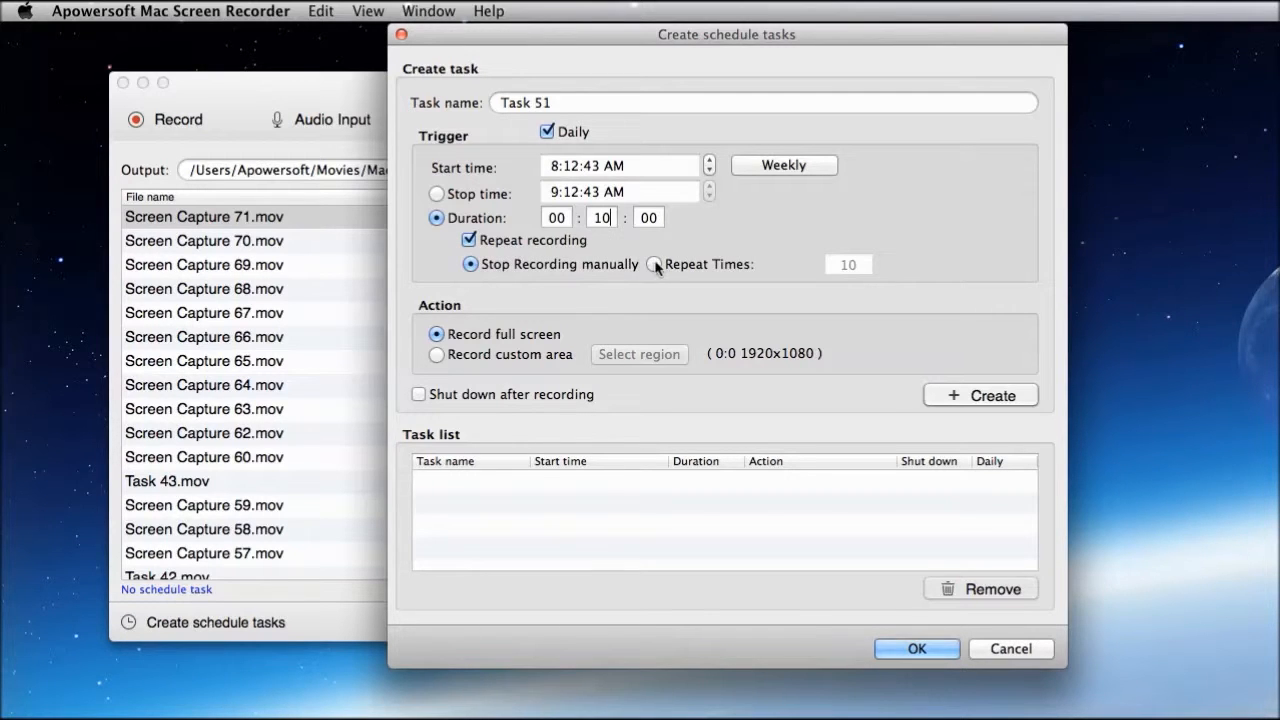
{"action": "left_click", "coordinate": [654, 264]}
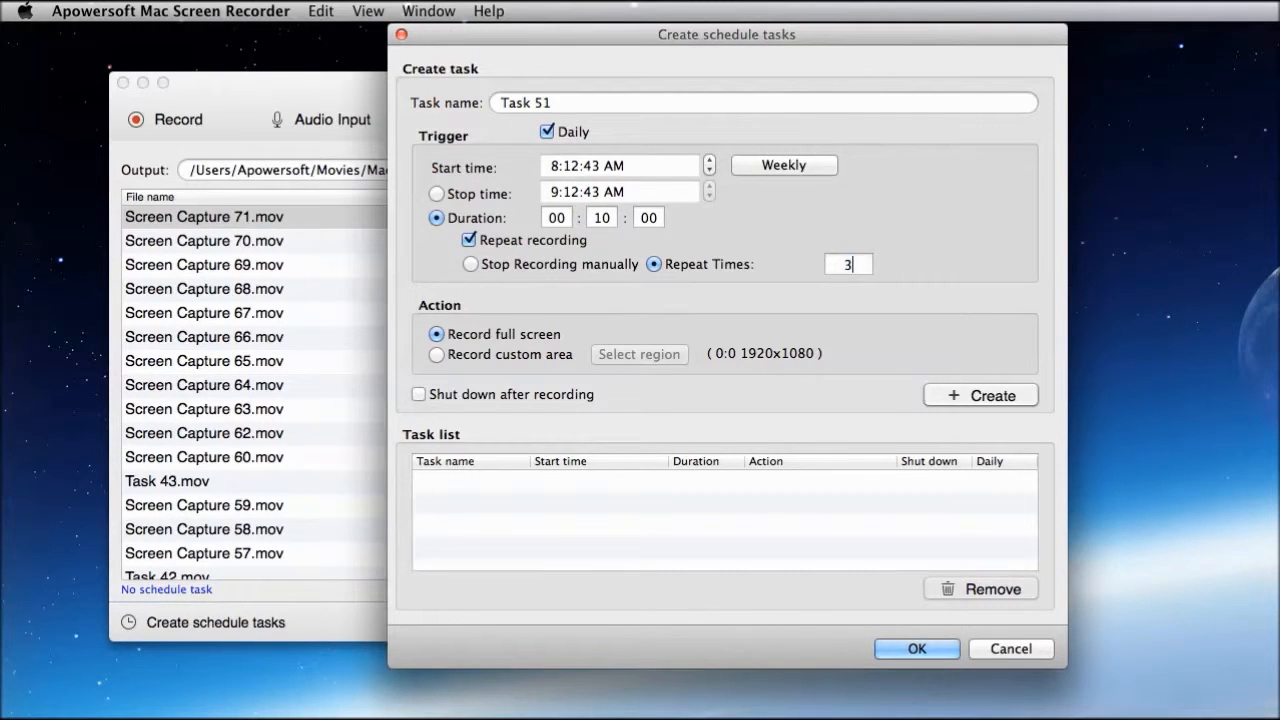
Create Task 51 in the task list and close the scheduling dialog keeping it
{"action": "left_click", "coordinate": [980, 394]}
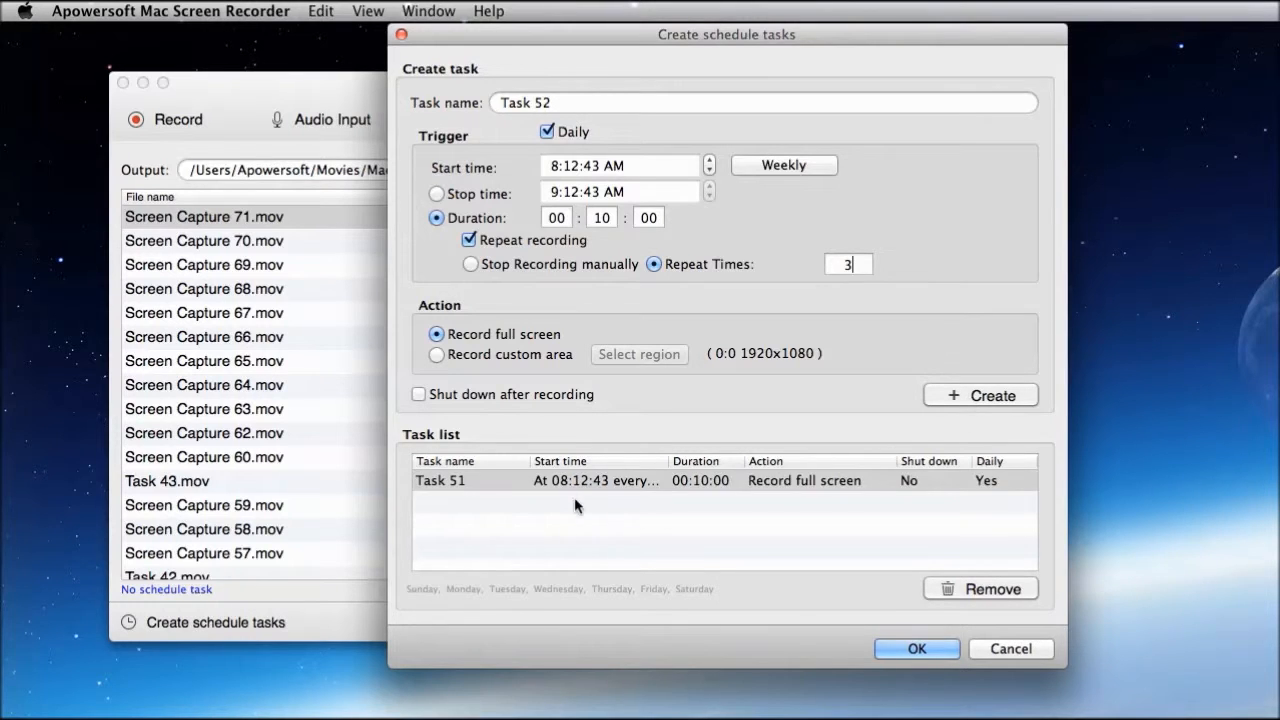
{"action": "left_click", "coordinate": [440, 480]}
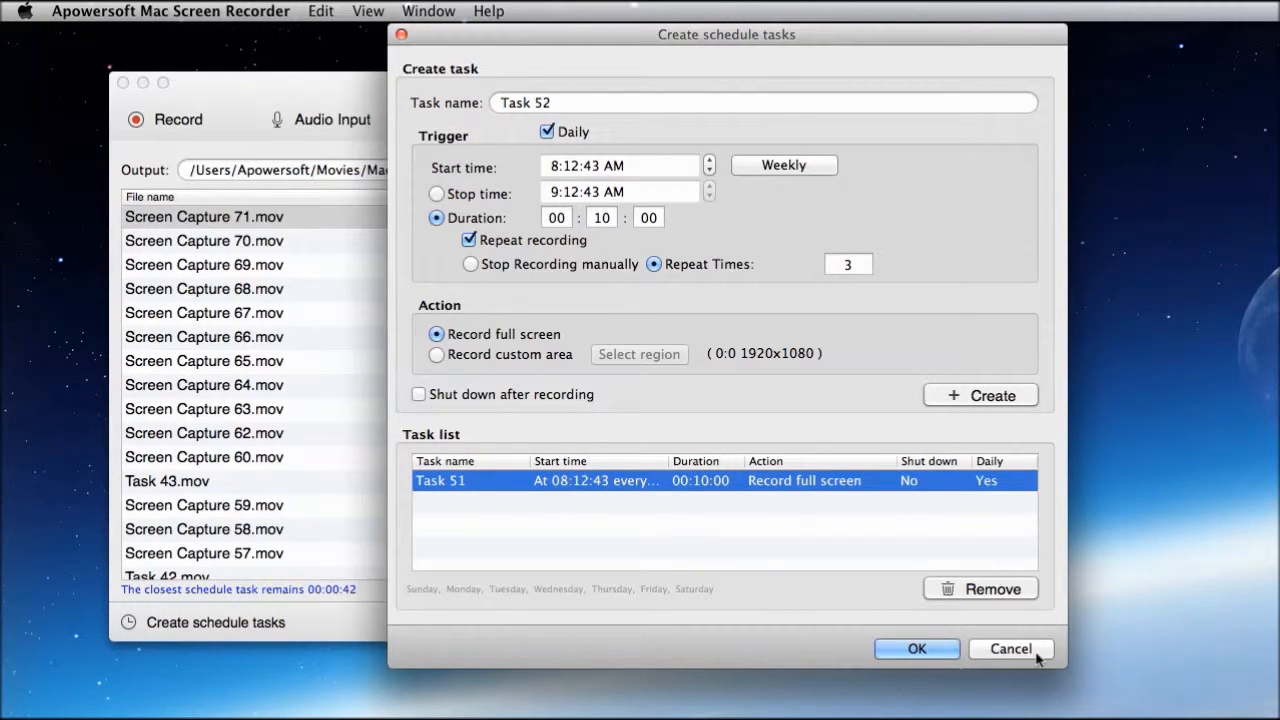
{"action": "left_click", "coordinate": [1010, 648]}
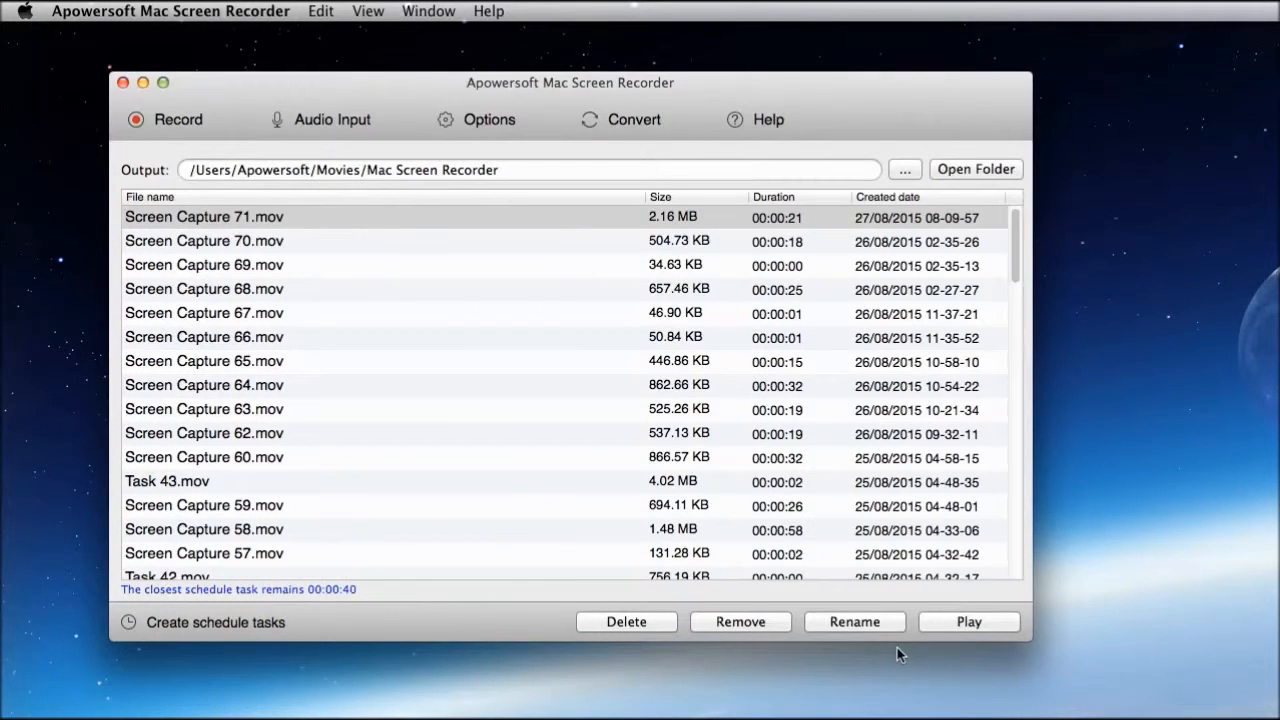
{"action": "mouse_move", "coordinate": [336, 608]}
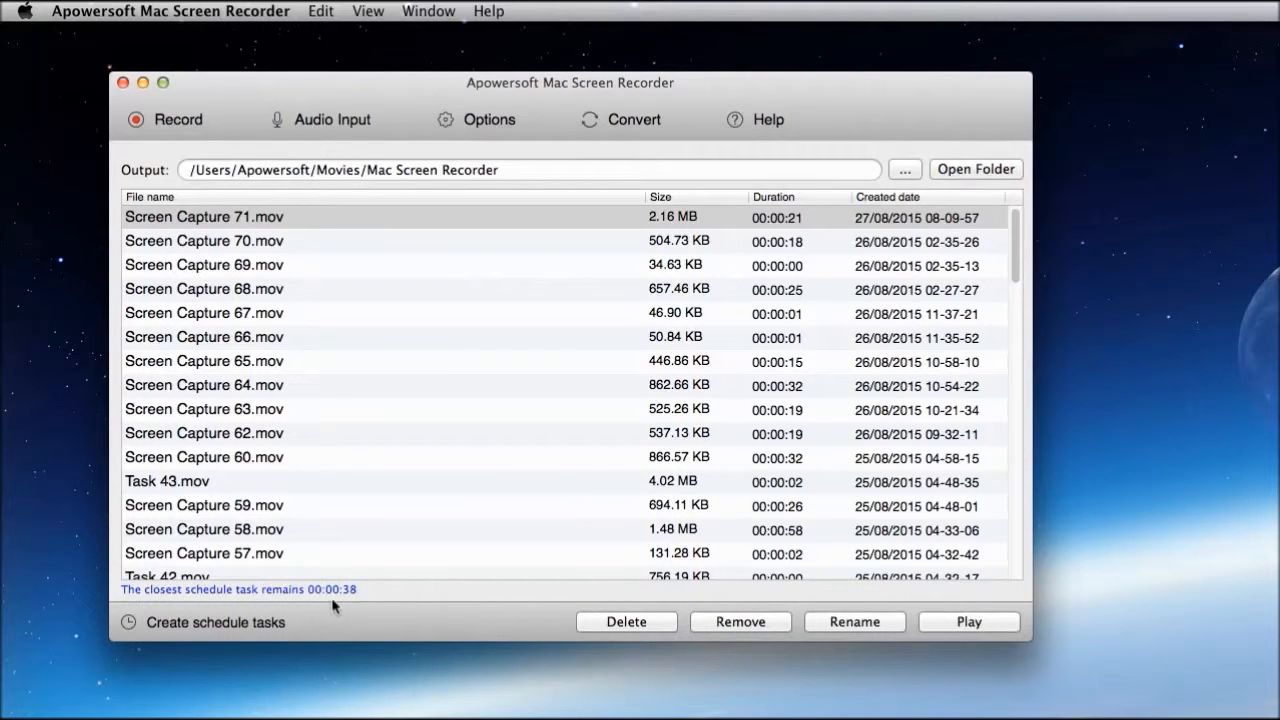